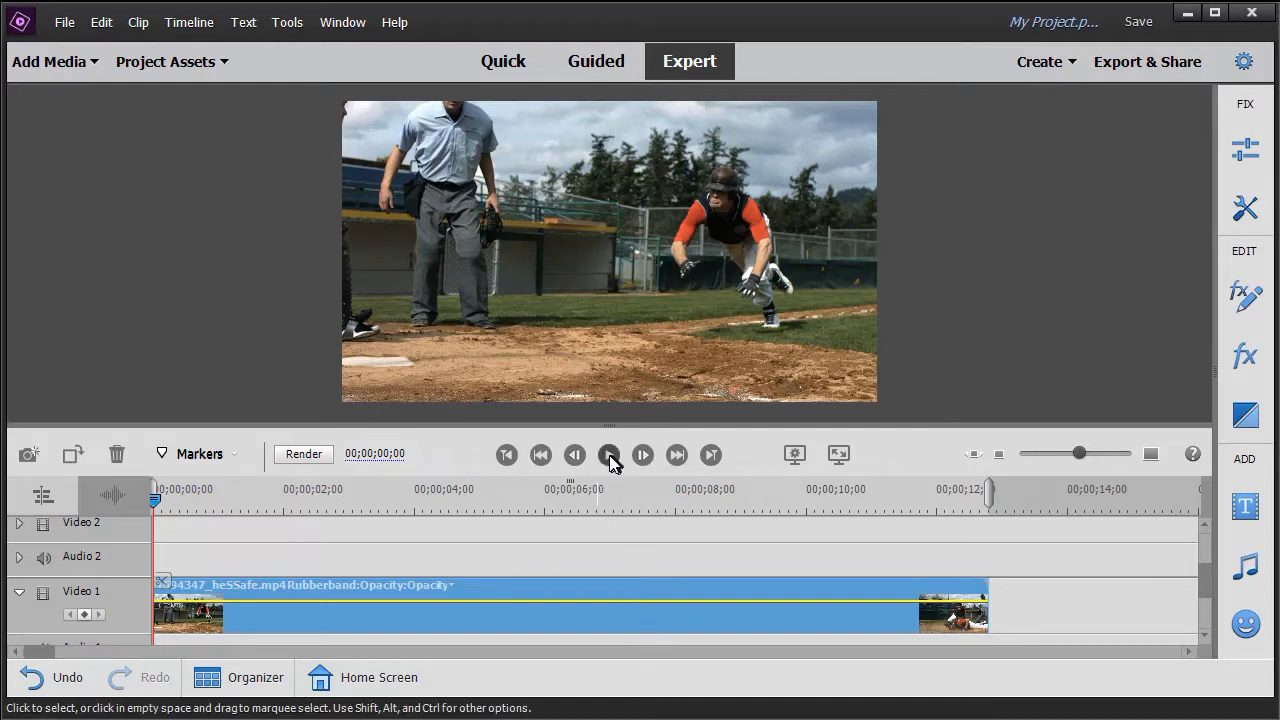
- Play the baseball clip and pause at about 00;00;01;03 as the runner slides home
left_click(608, 456)
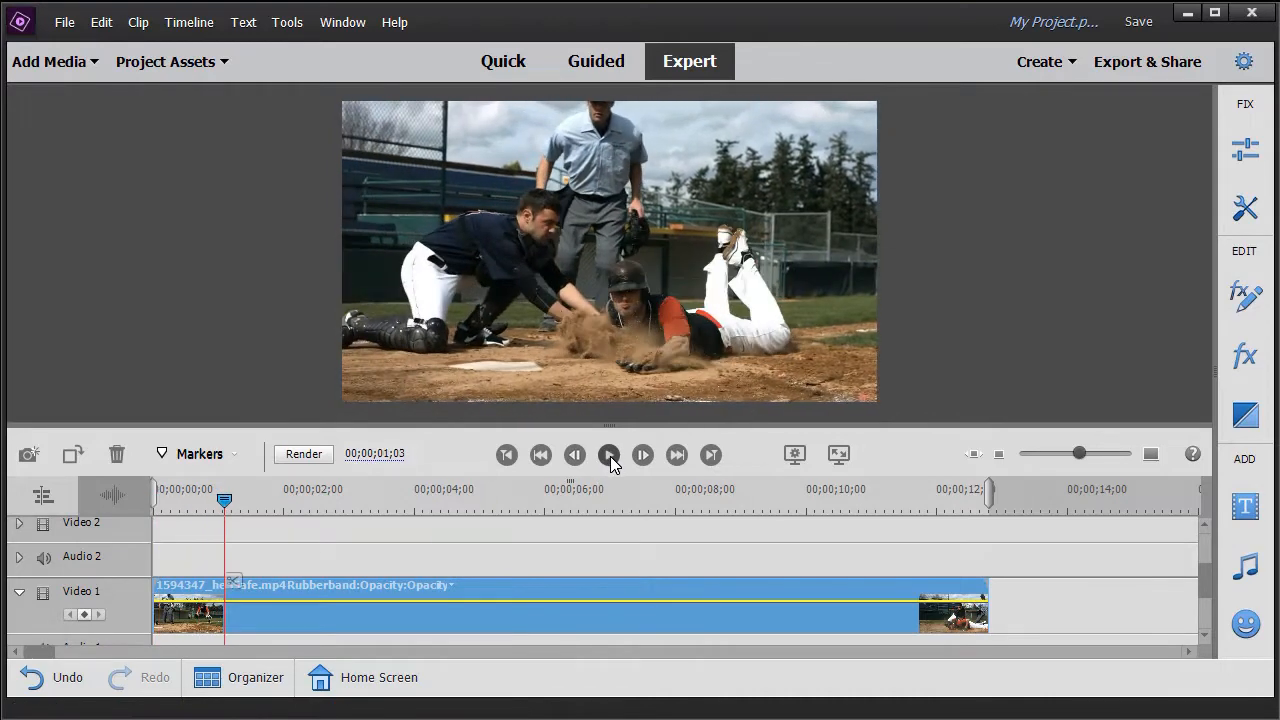
left_click(608, 456)
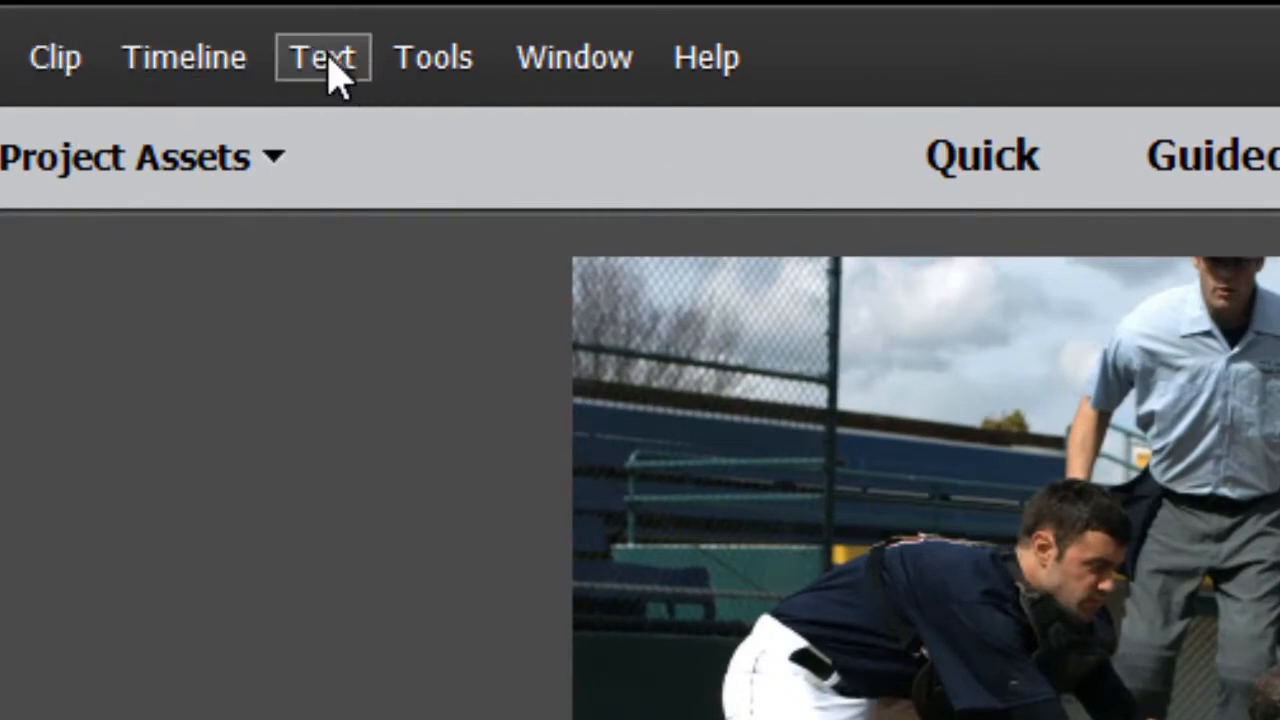
- Add a Default Text title over the clip and restyle it with the MyriadPro Lime 27 preset
left_click(322, 56)
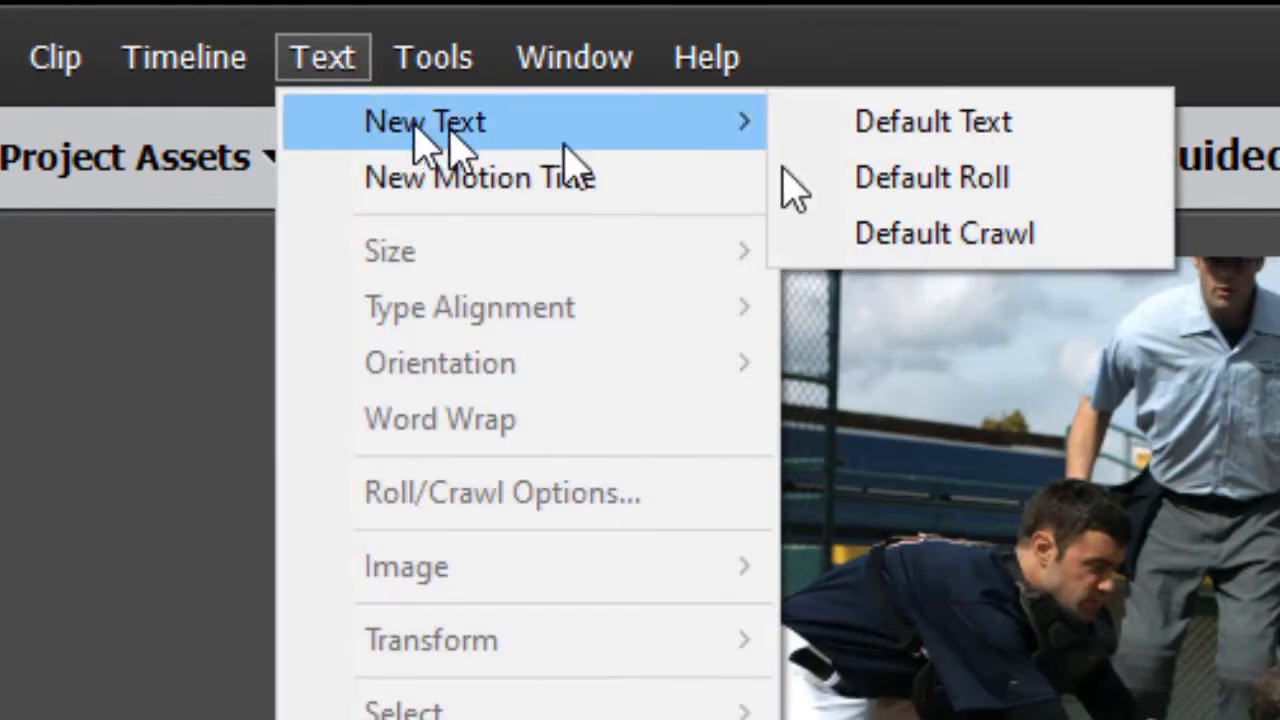
left_click(932, 122)
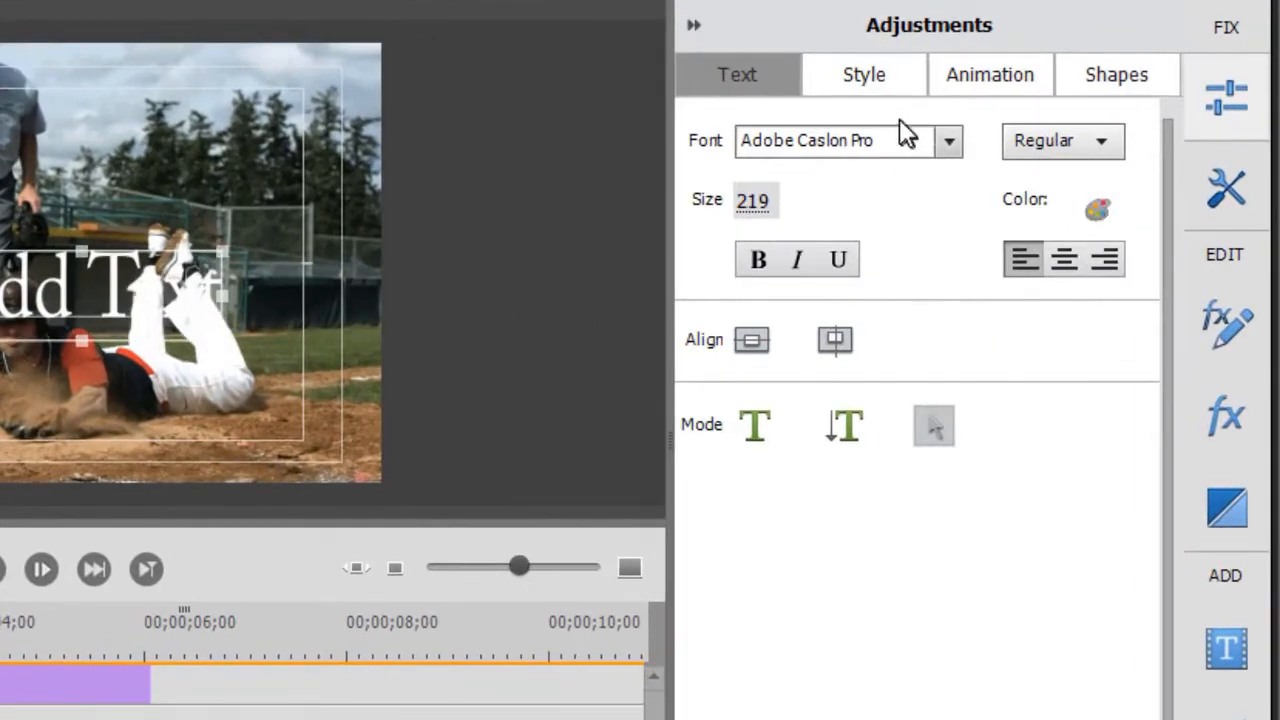
left_click(862, 74)
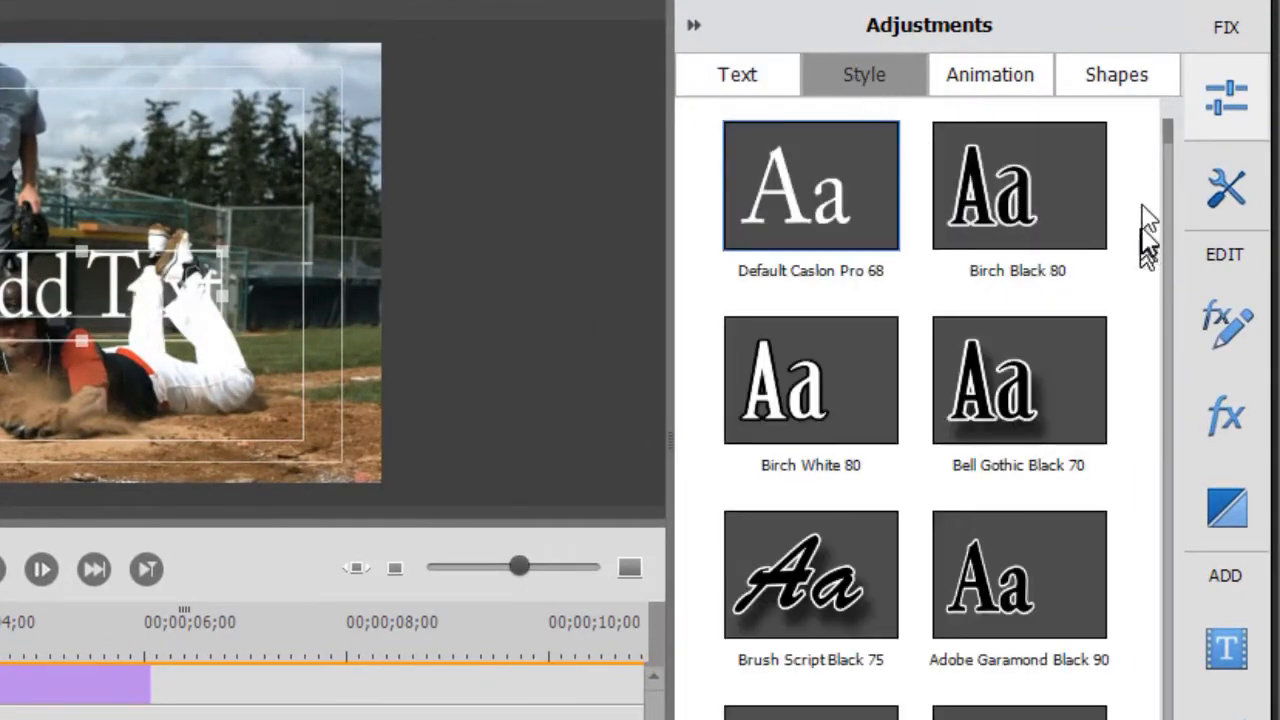
scroll("down", 3)
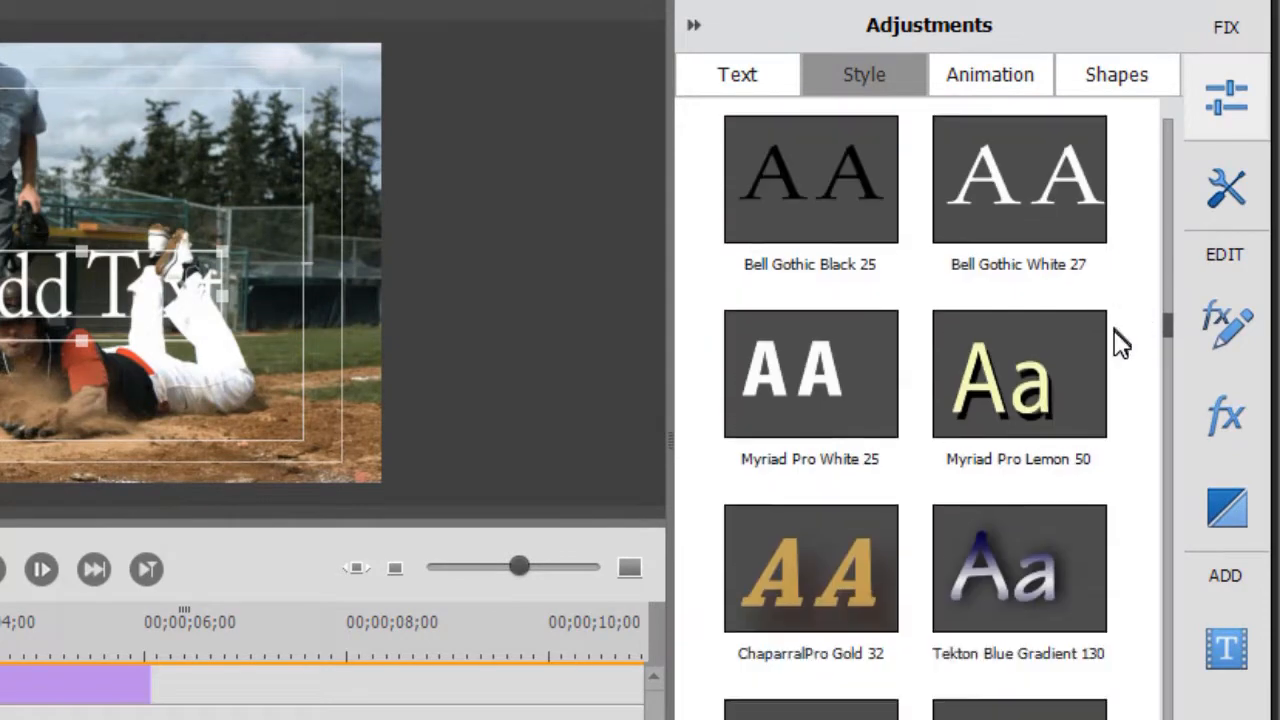
scroll("down", 3)
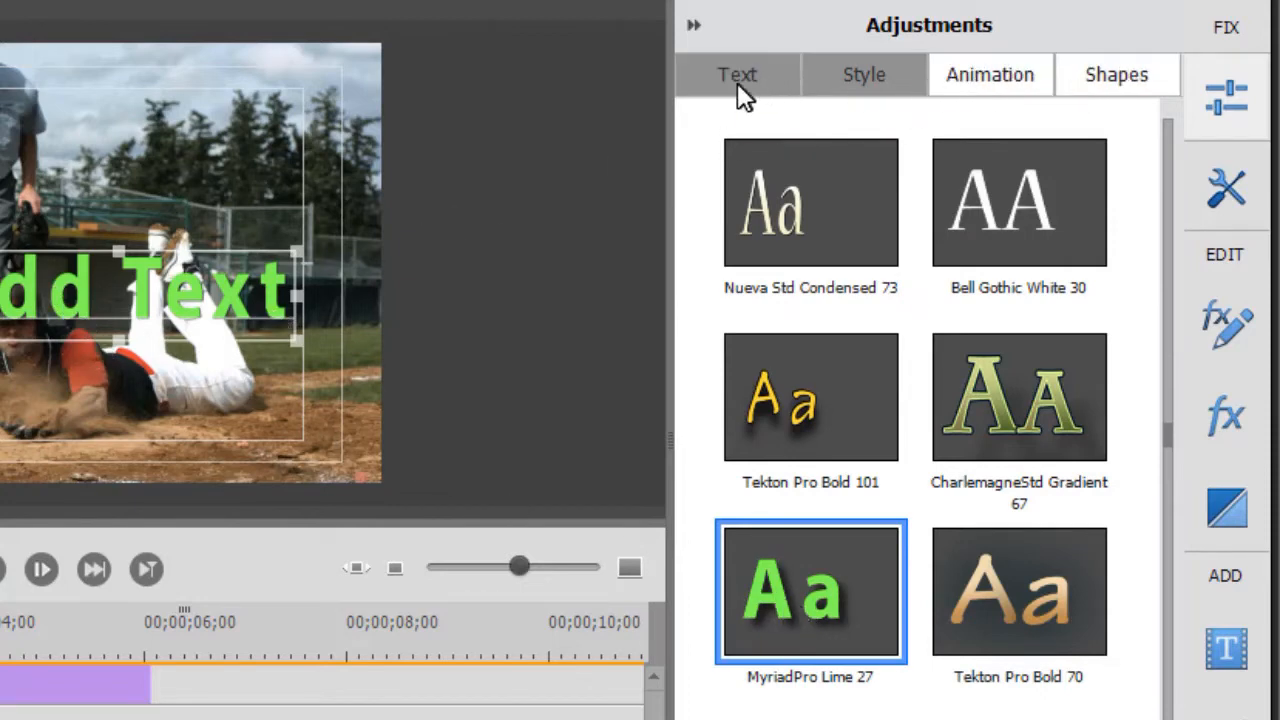
- Give the title an orange-to-pink linear gradient fill and a drop shadow at distance 3
left_click(736, 76)
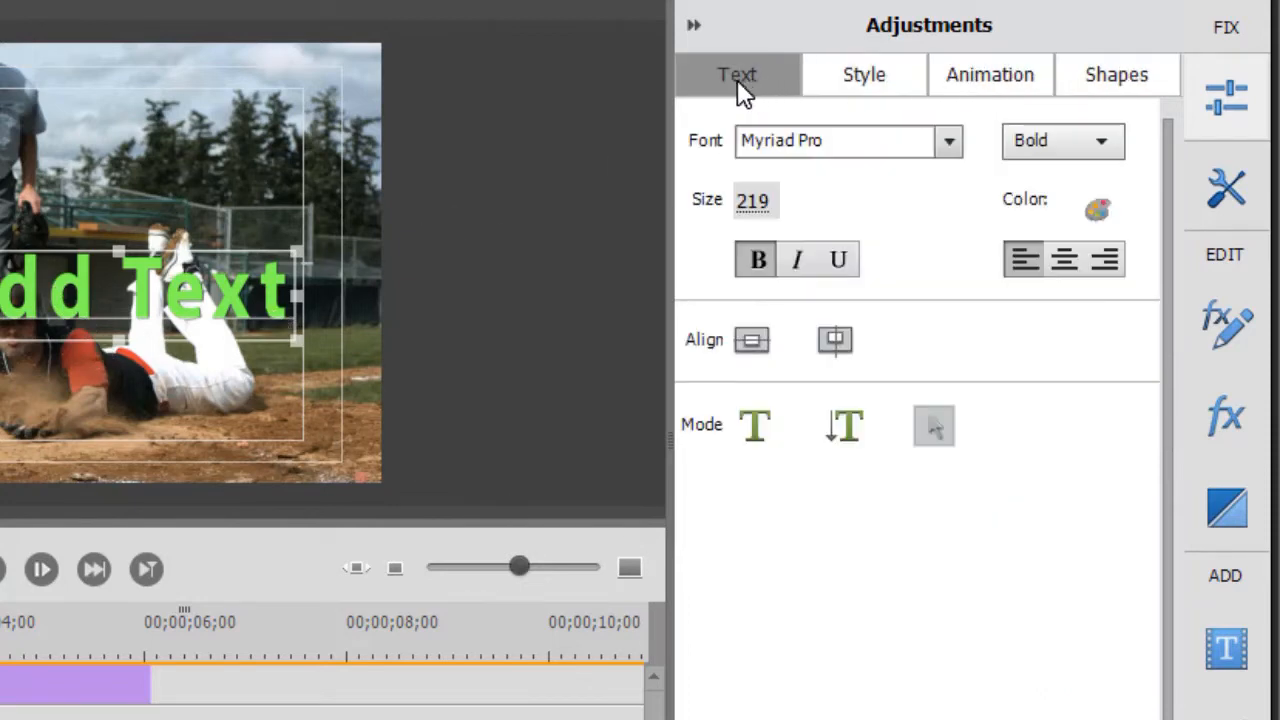
left_click(1096, 208)
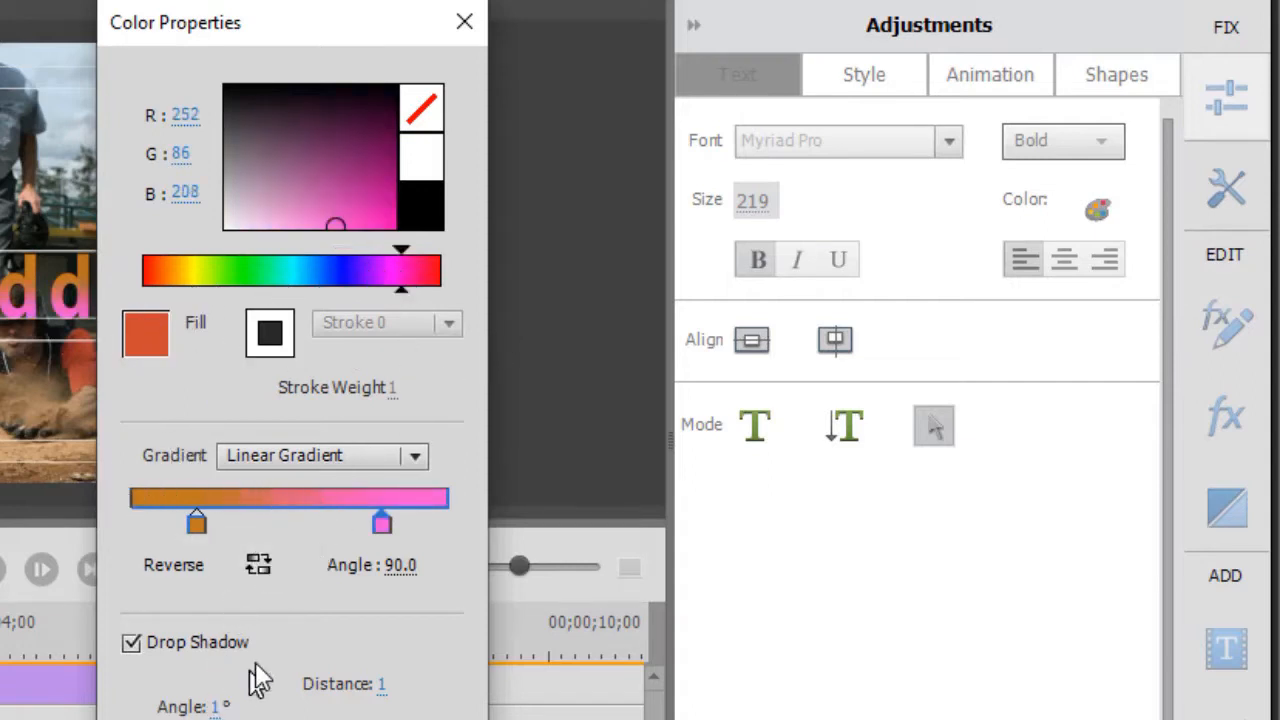
mouse_move(170, 690)
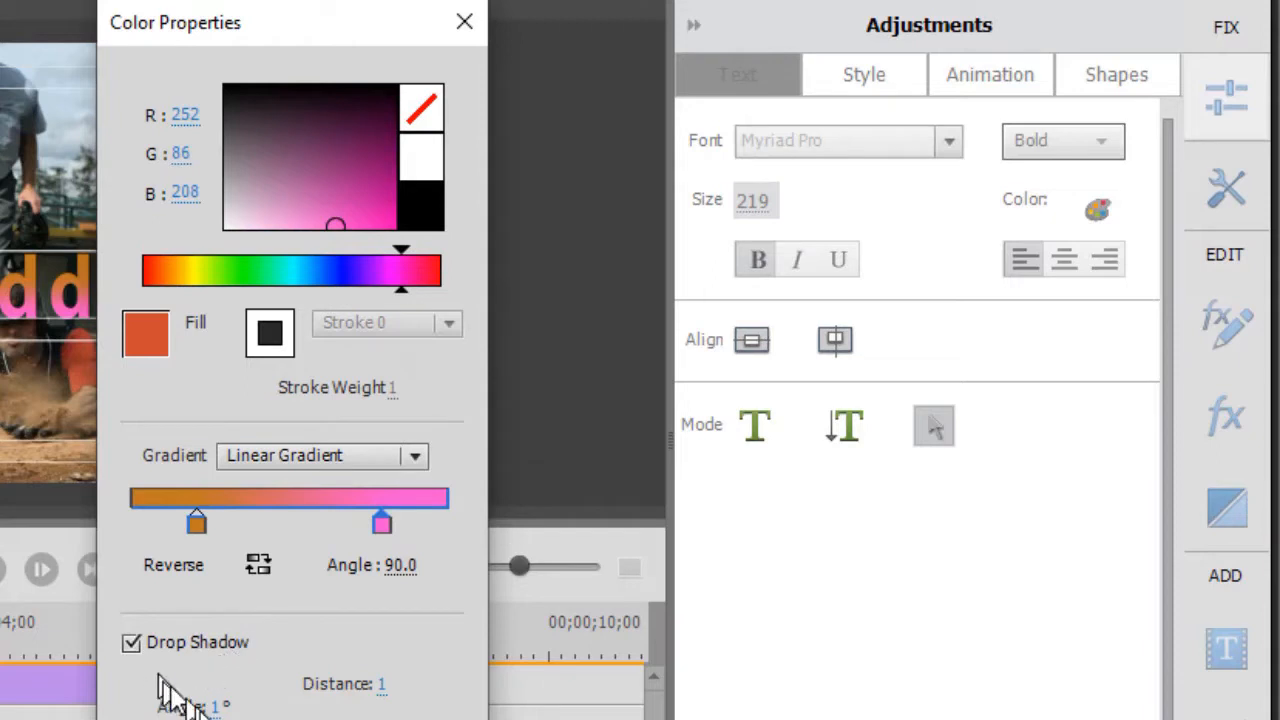
mouse_move(440, 710)
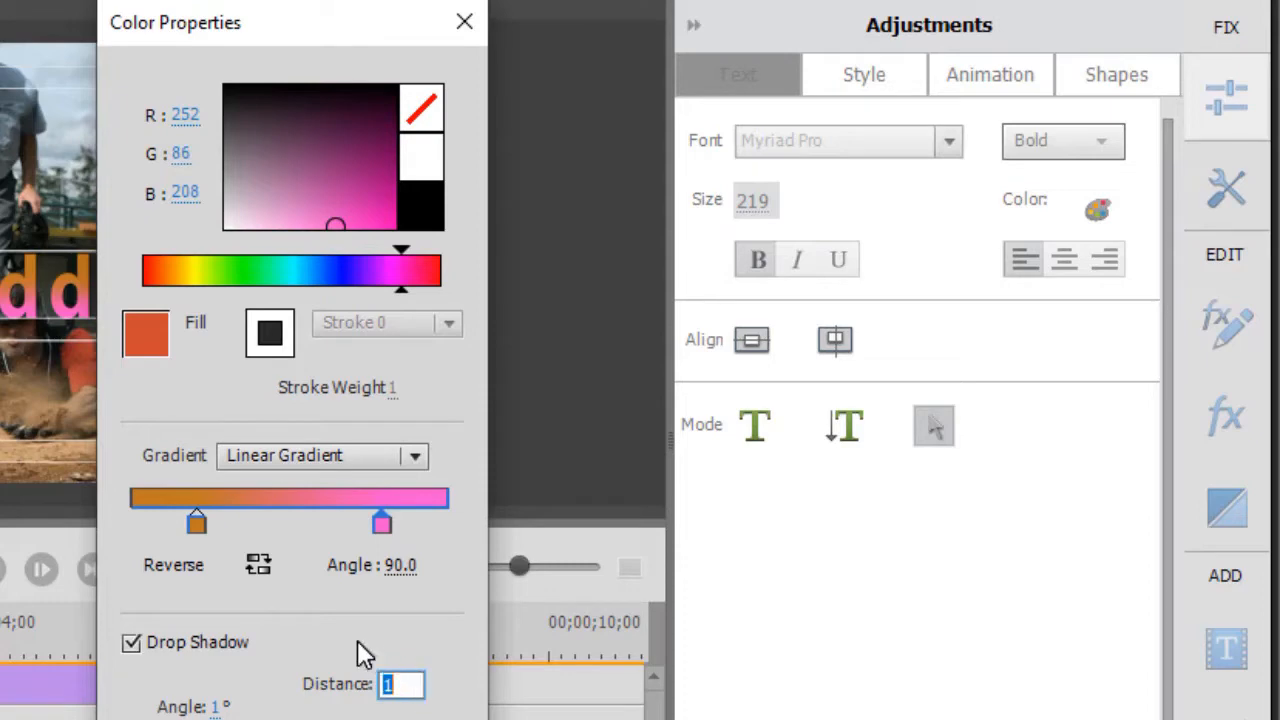
type("3")
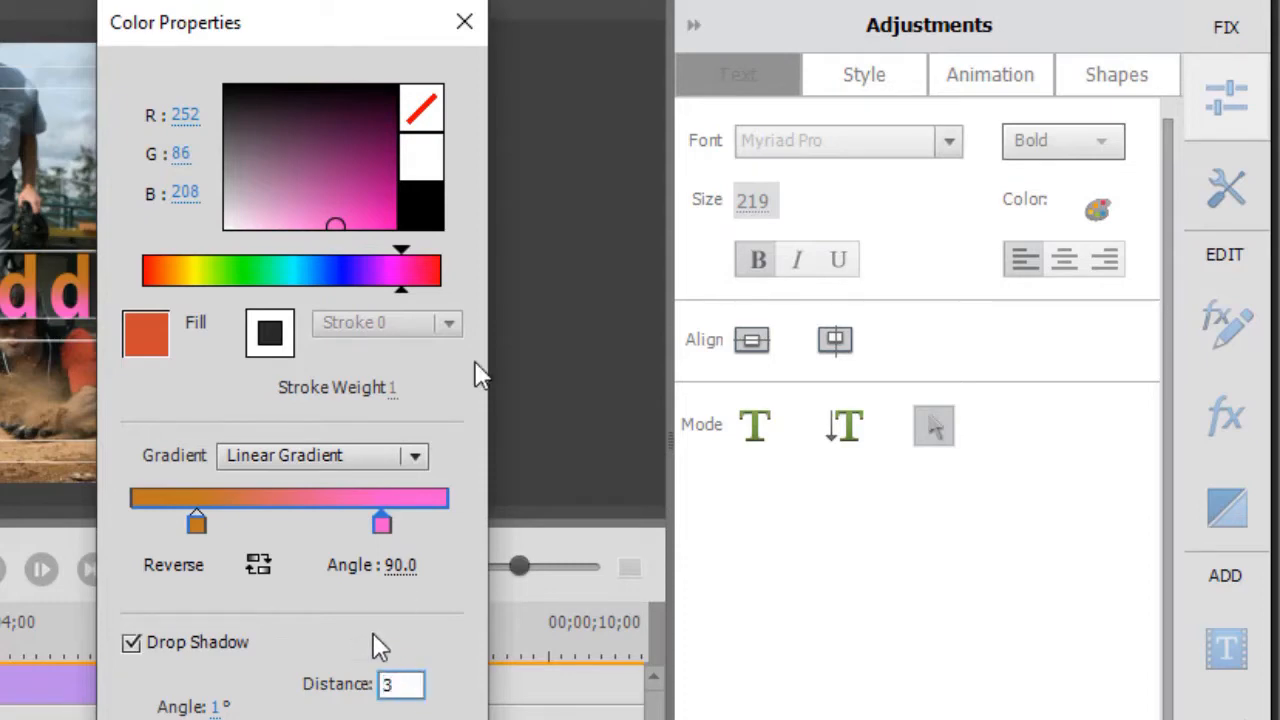
triple_click(400, 684)
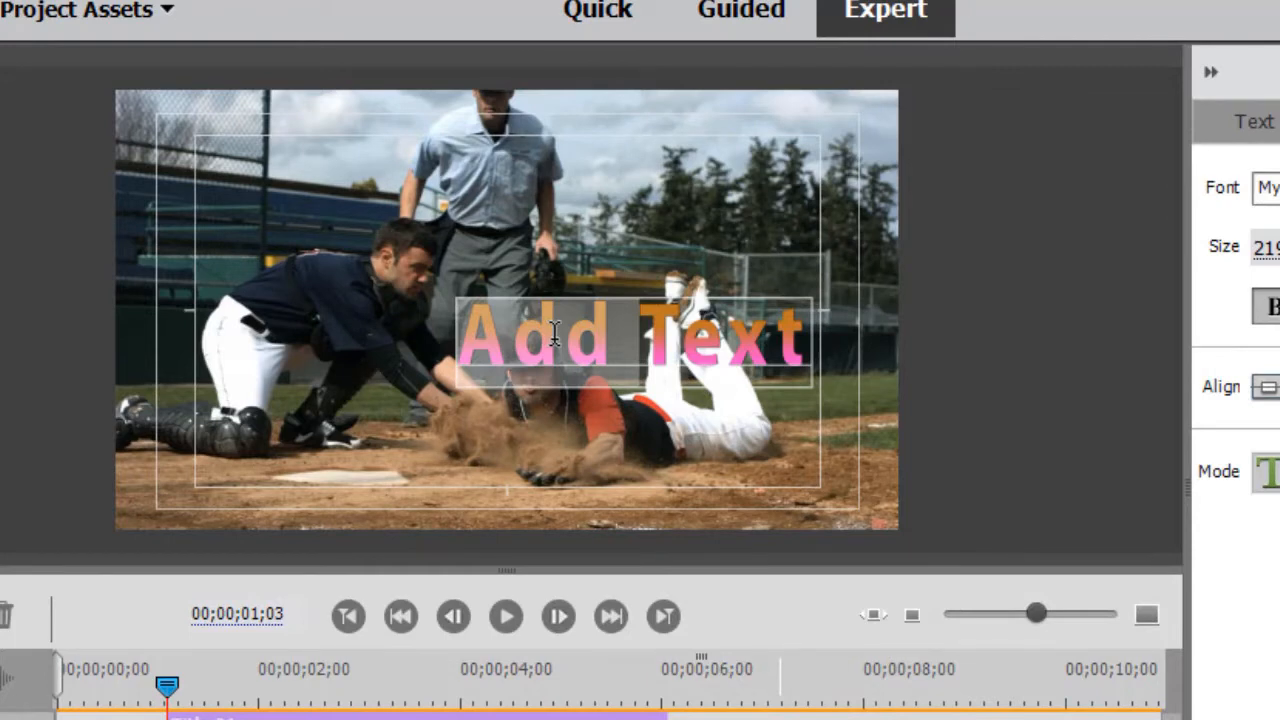
- Change the title text to 'Safe or Out?' and move it near the top of the frame
type("Safe or Out?")
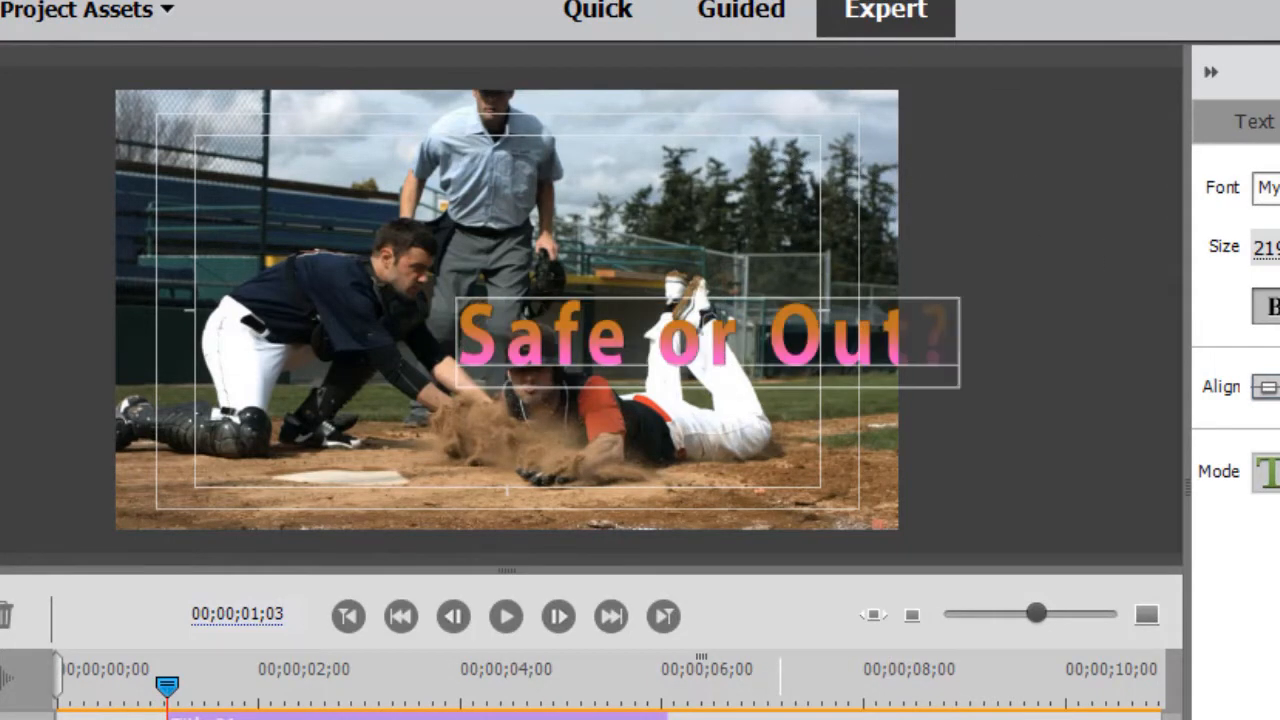
left_click_drag(680, 336, 544, 224)
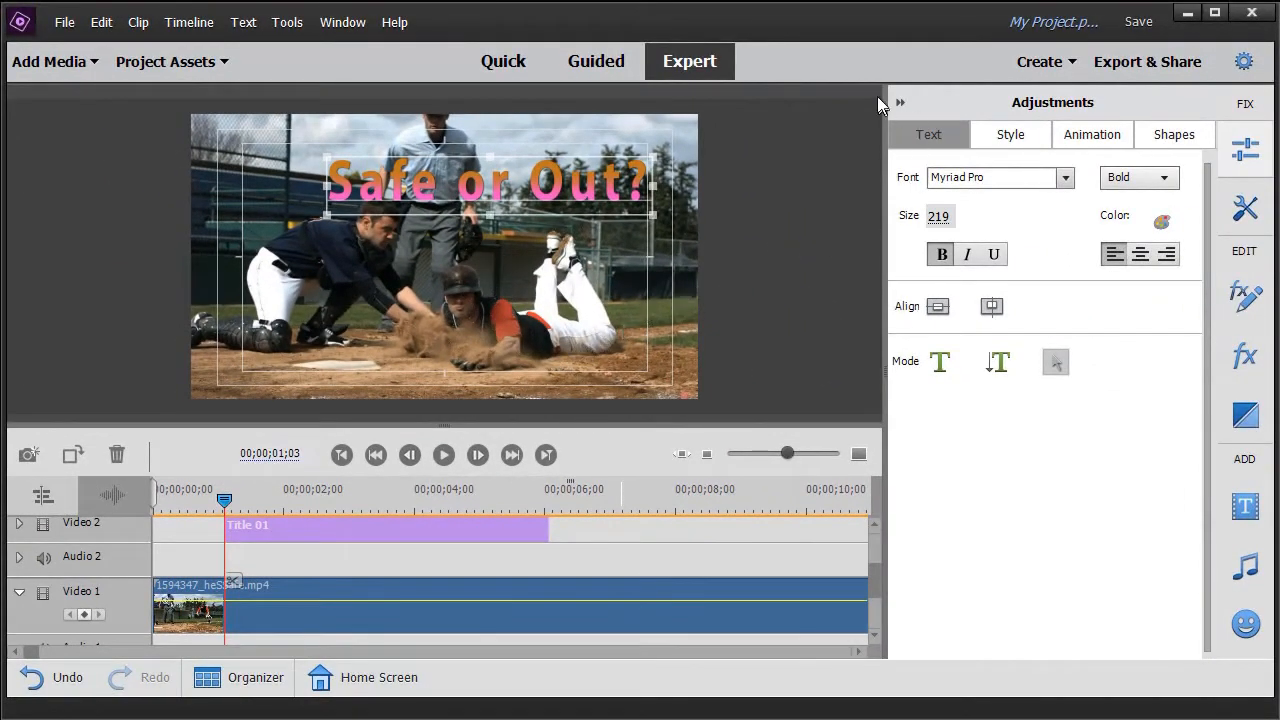
left_click(900, 102)
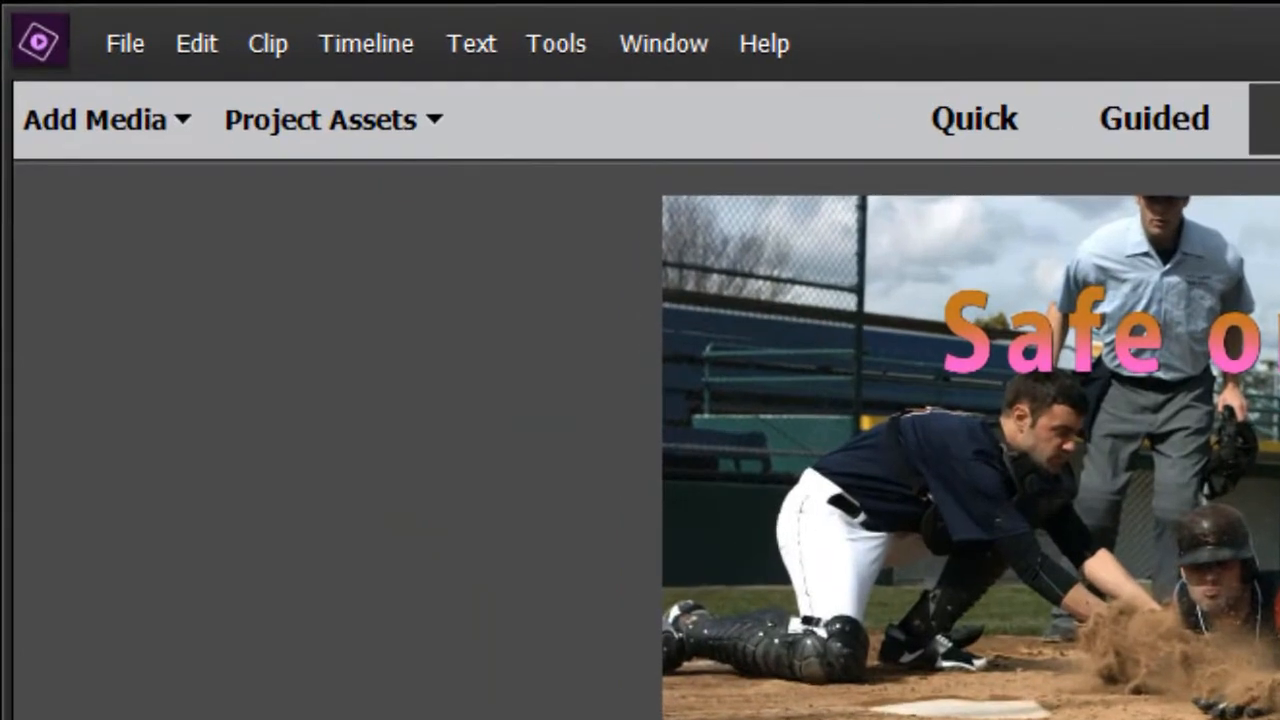
- Rename the Title 01 asset in Project Assets to 'my favorite'
left_click(320, 120)
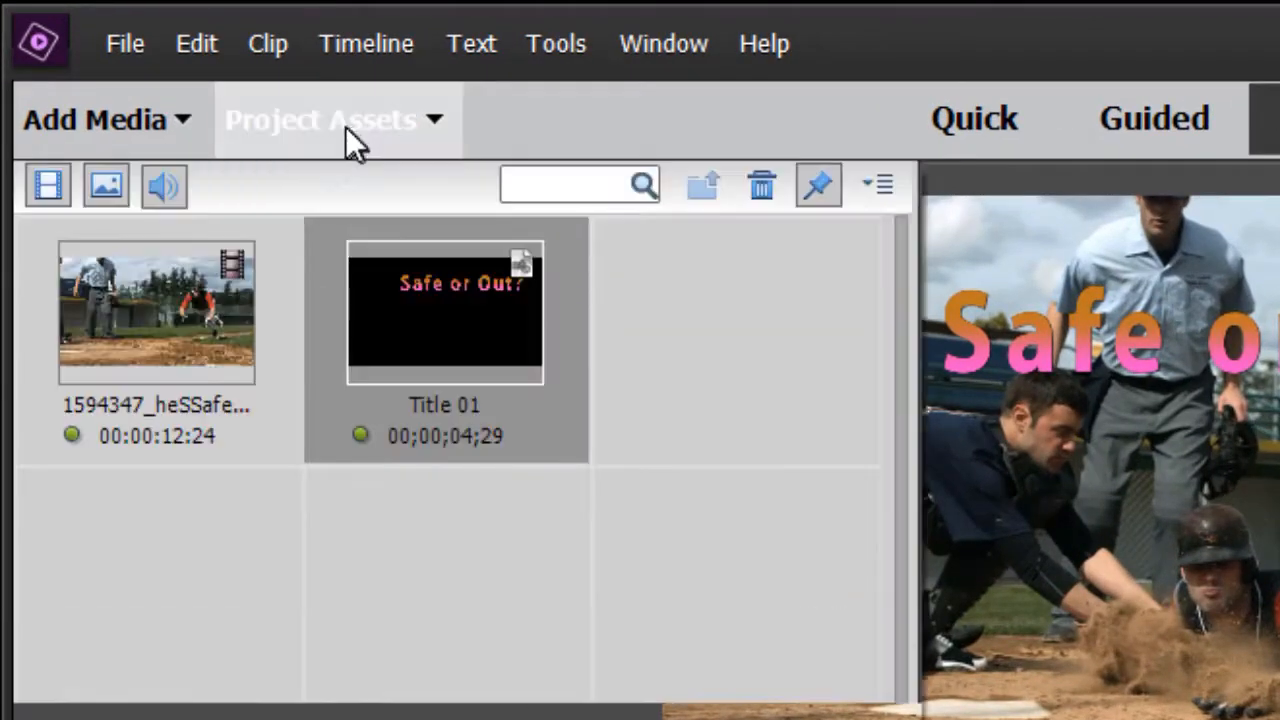
mouse_move(458, 370)
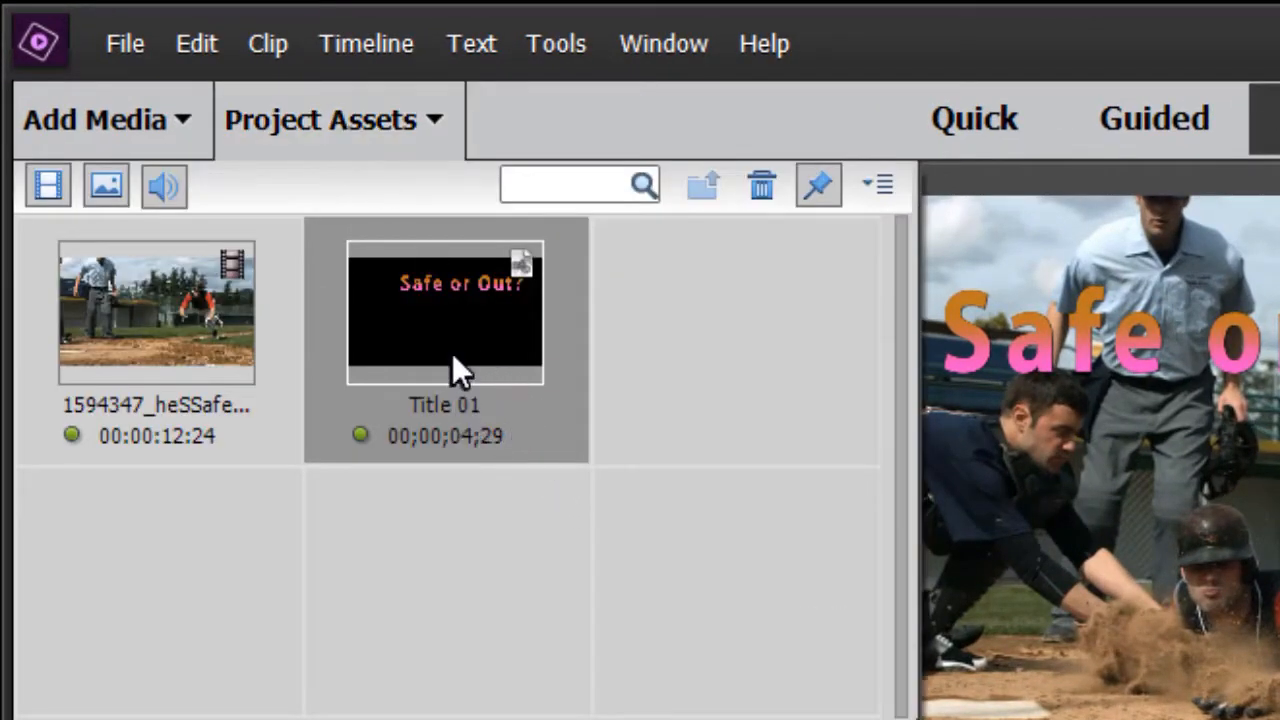
mouse_move(464, 364)
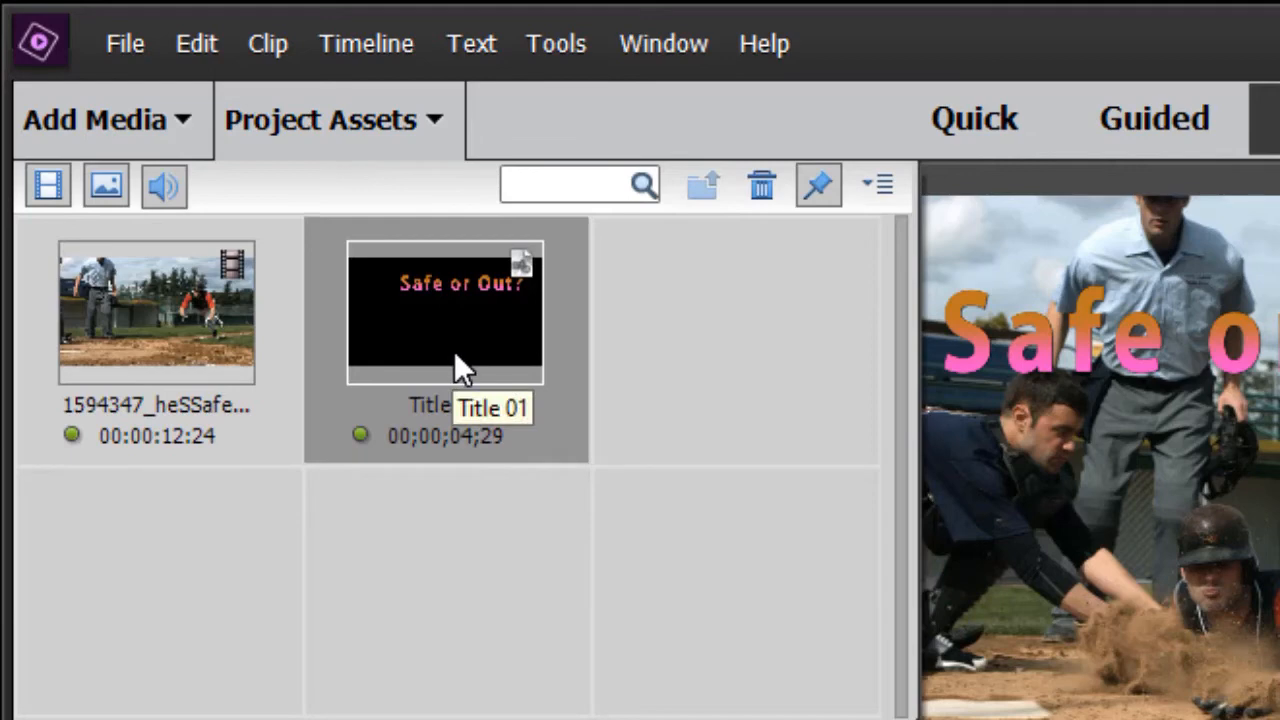
right_click(444, 360)
type("my favorite")
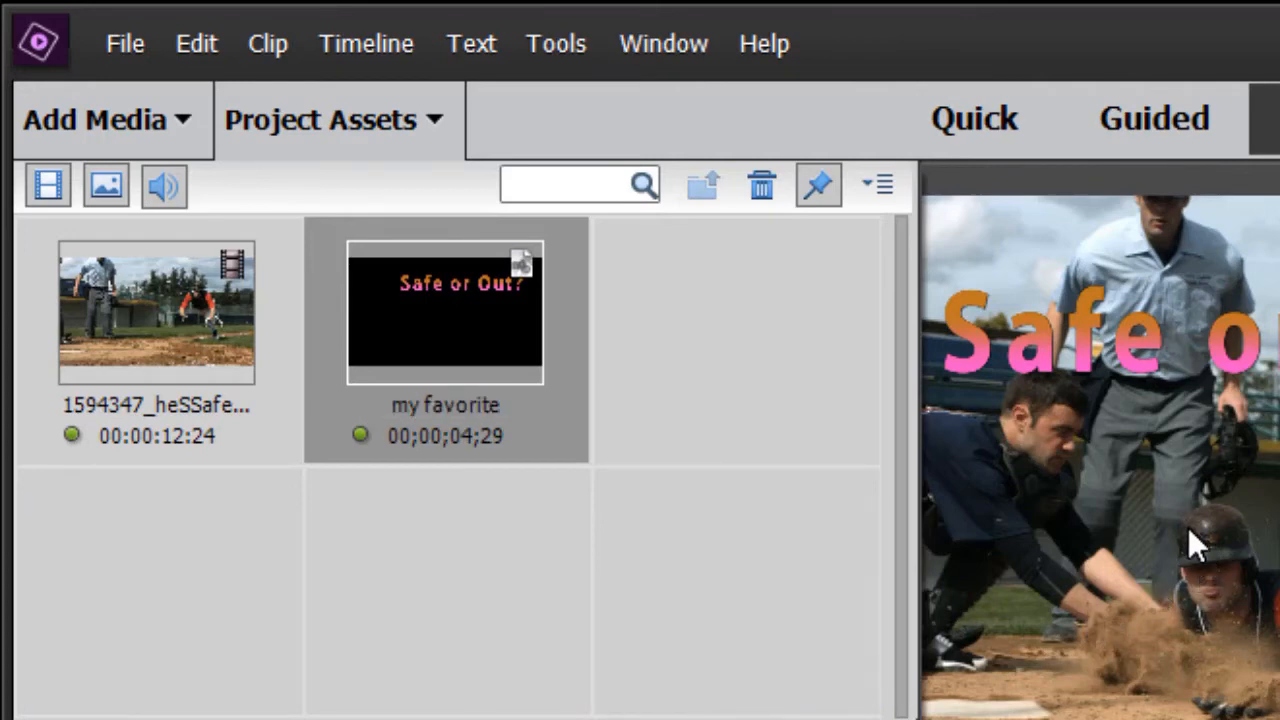
mouse_move(440, 376)
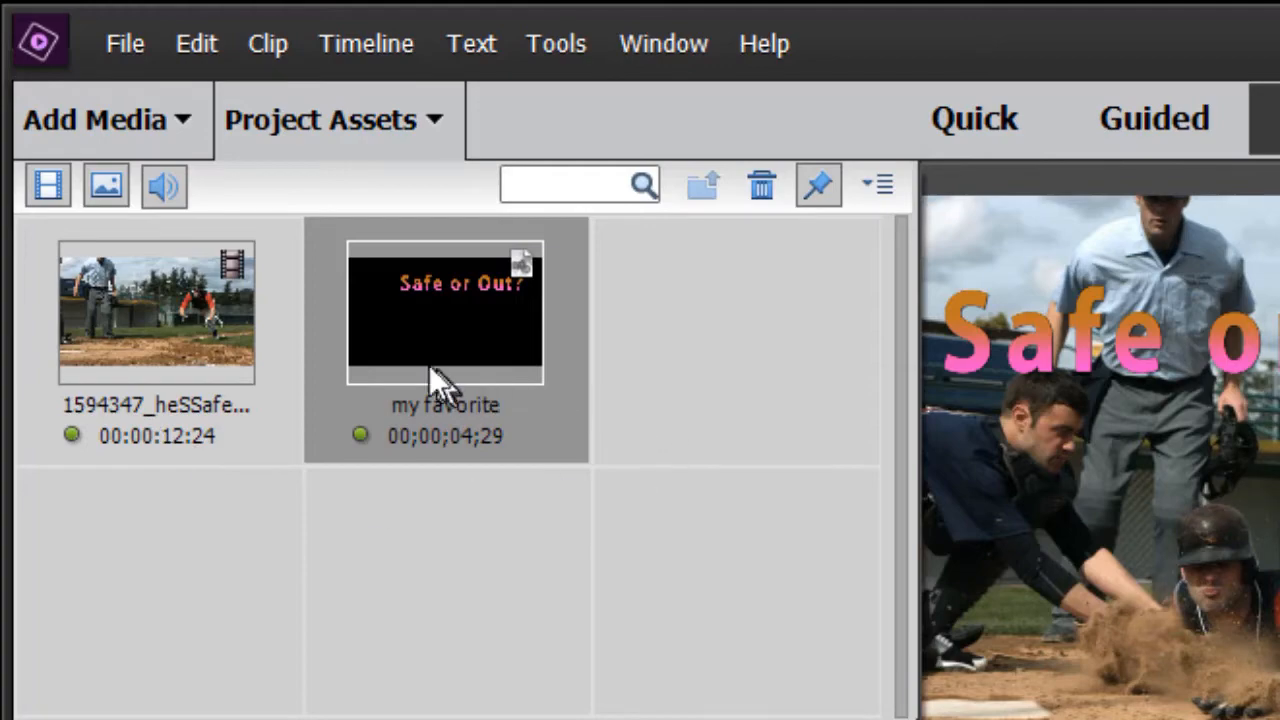
left_click(928, 22)
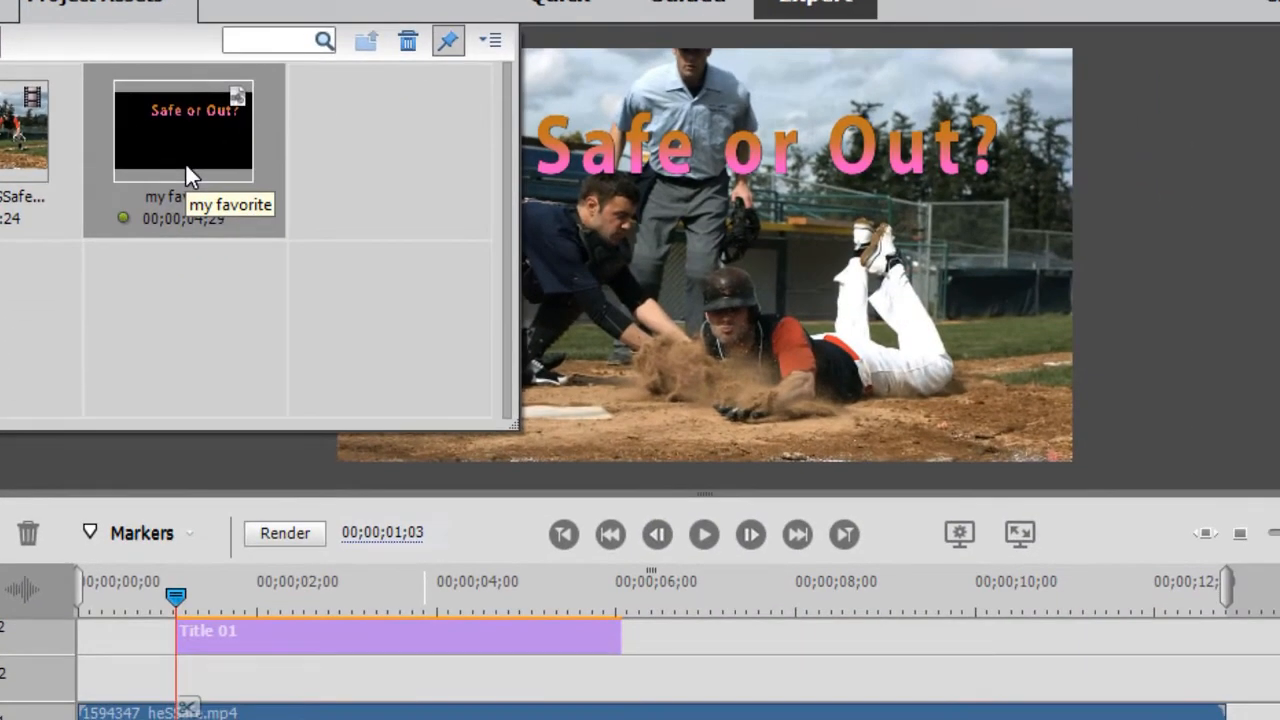
- Export the 'my favorite' title as my favorite.prtl into This PC > Pictures
right_click(184, 130)
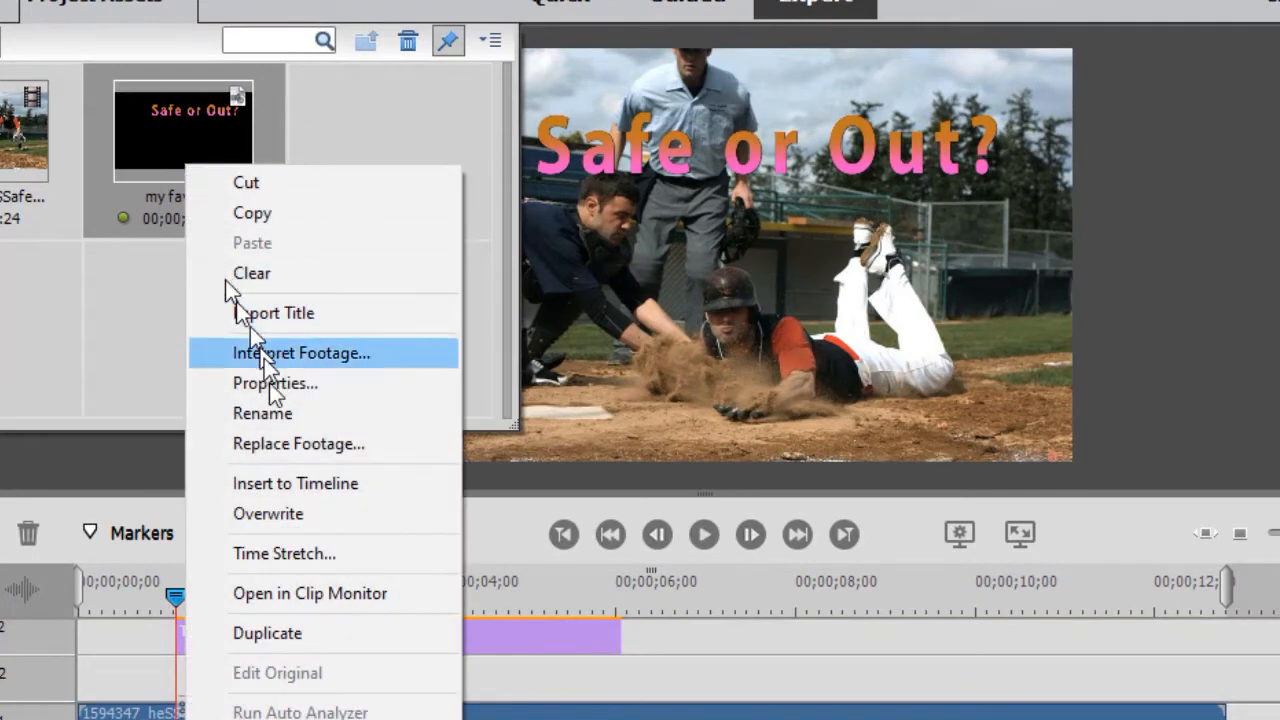
mouse_move(330, 330)
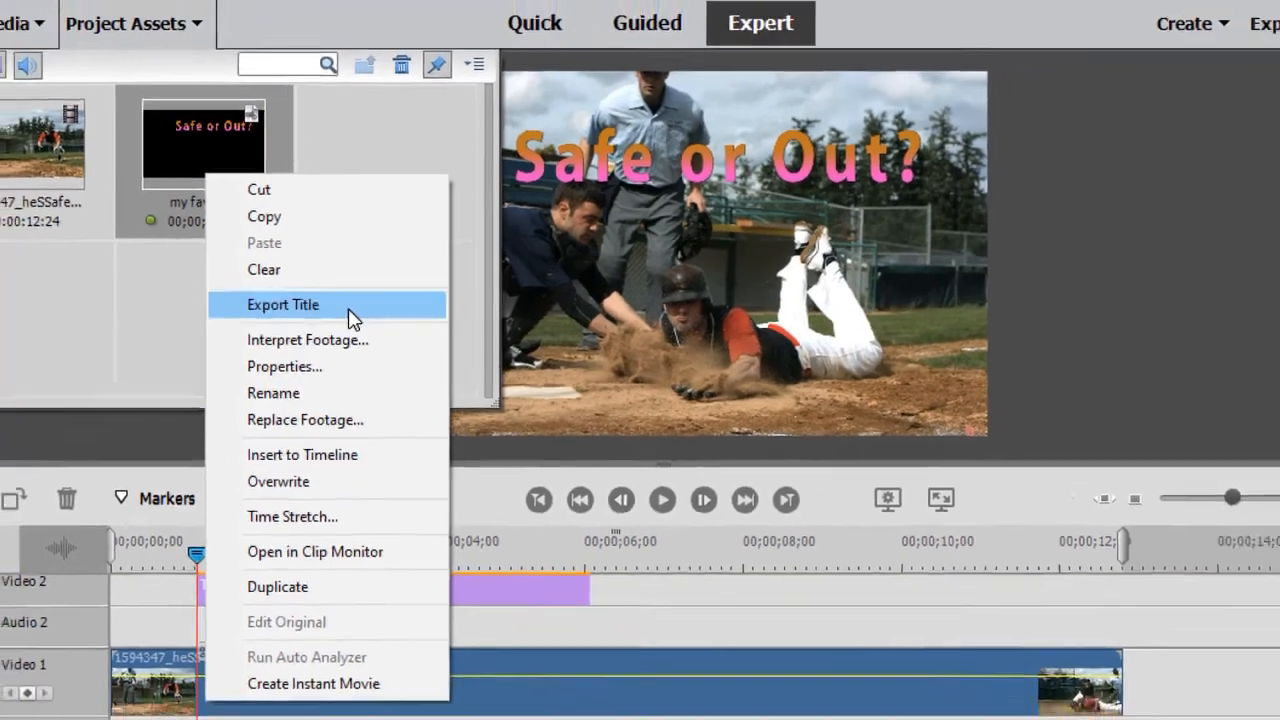
left_click(284, 304)
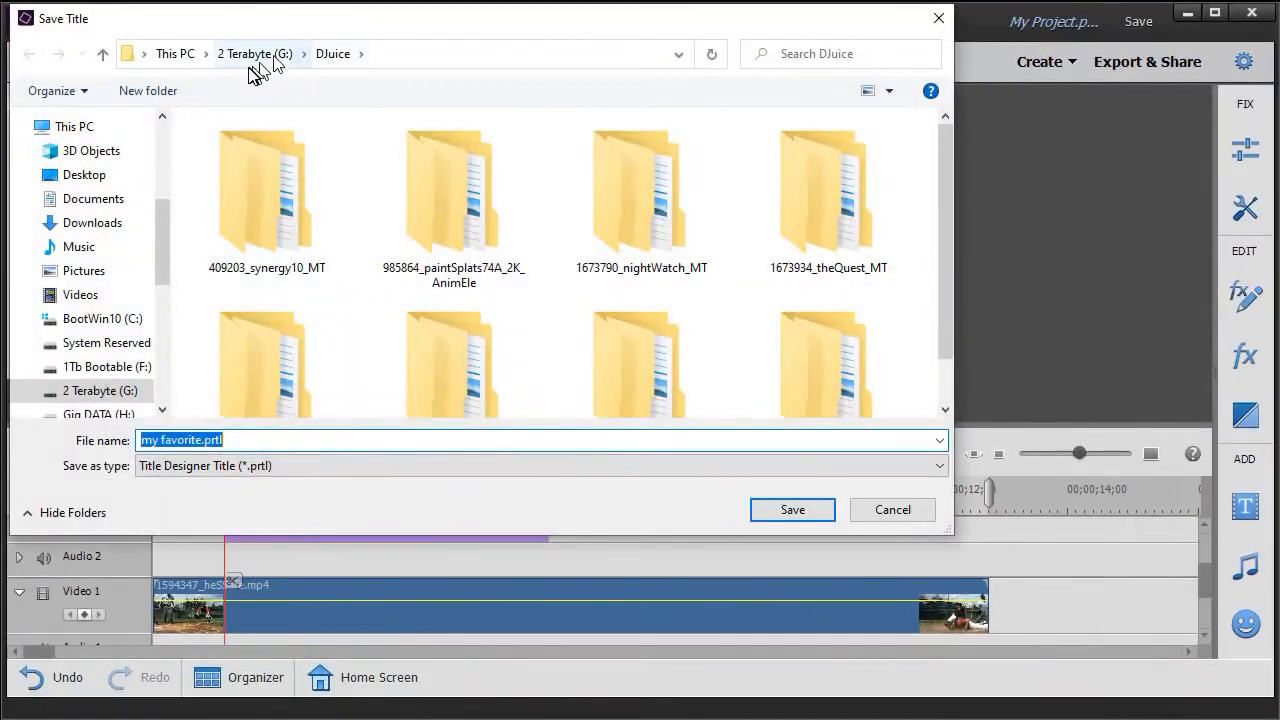
left_click(176, 52)
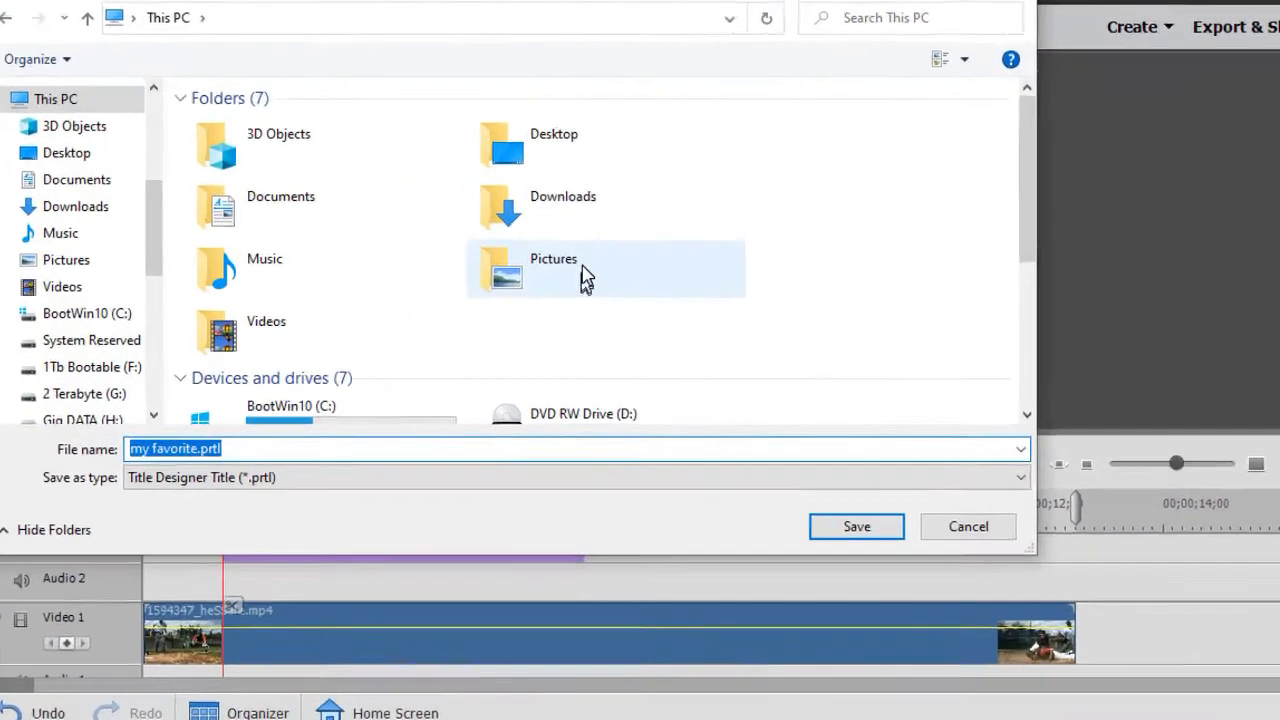
double_click(584, 268)
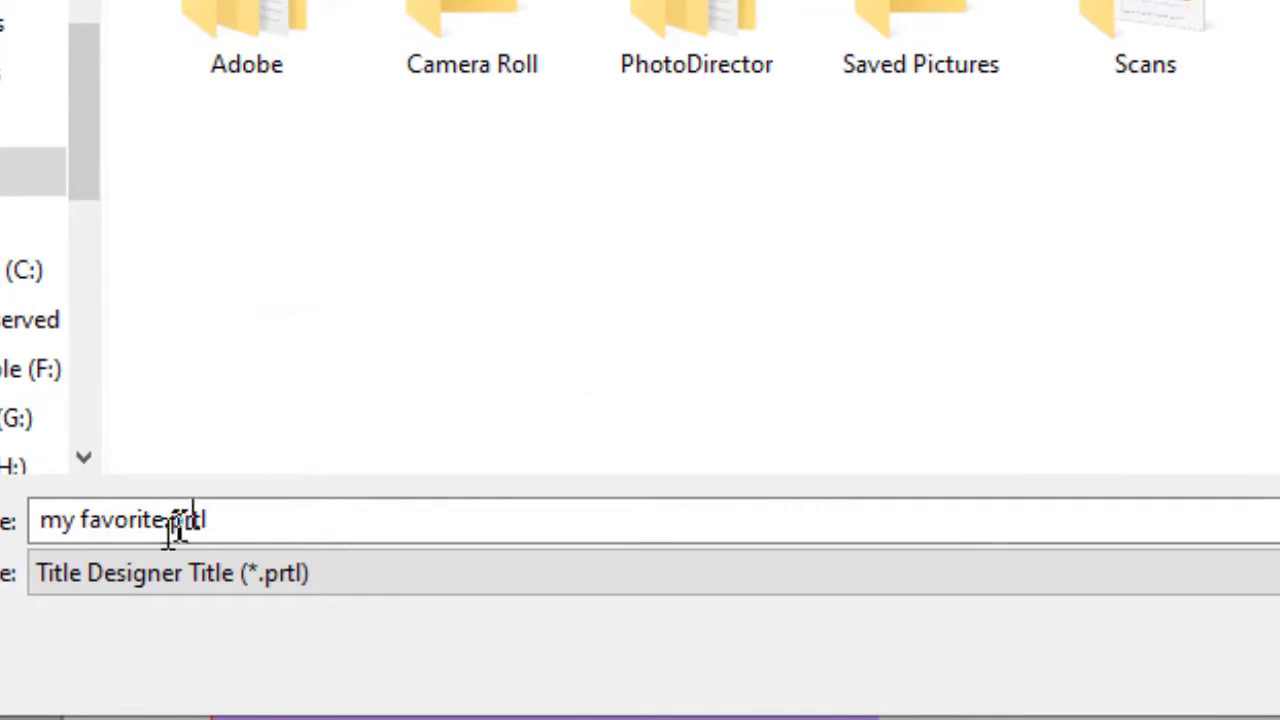
mouse_move(490, 430)
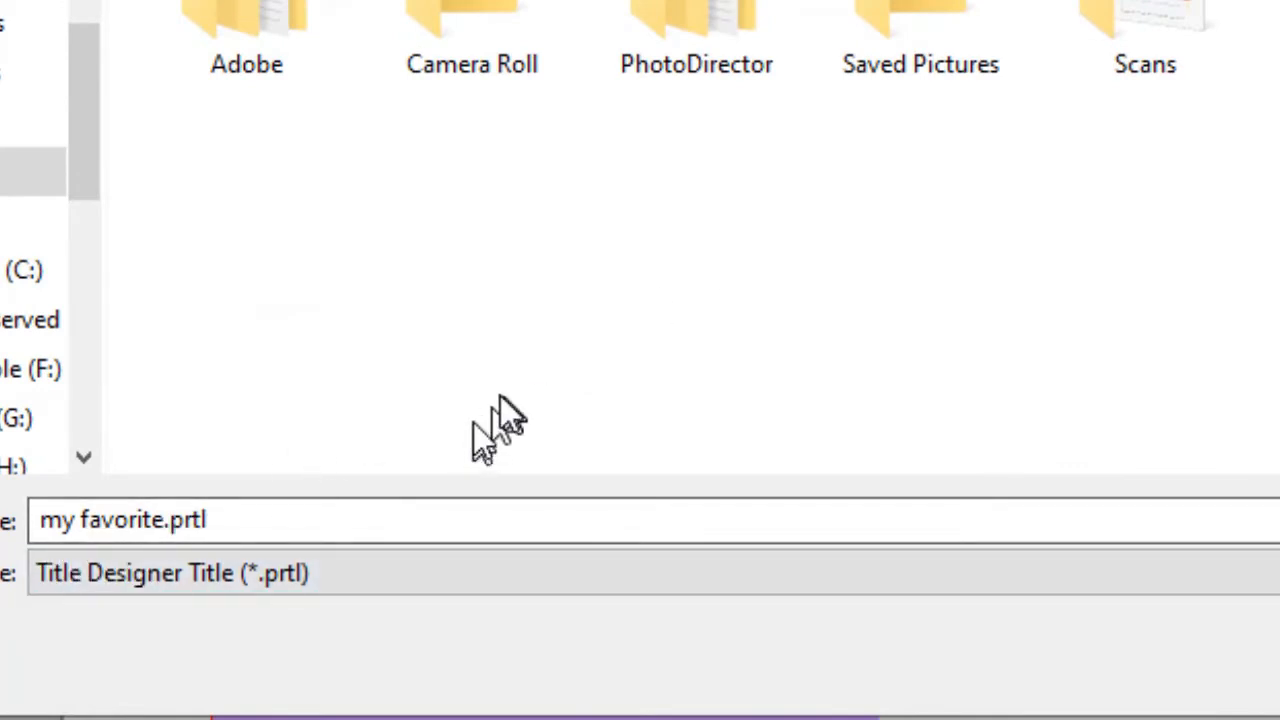
mouse_move(568, 358)
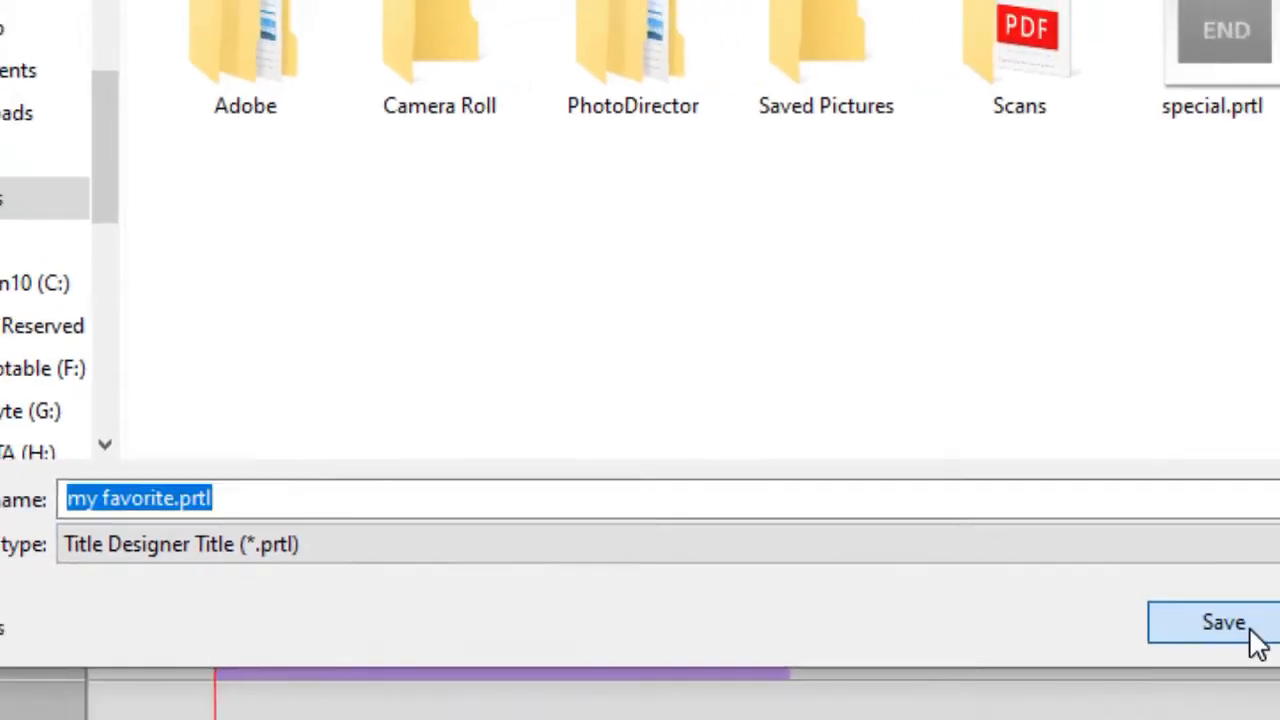
left_click(1224, 622)
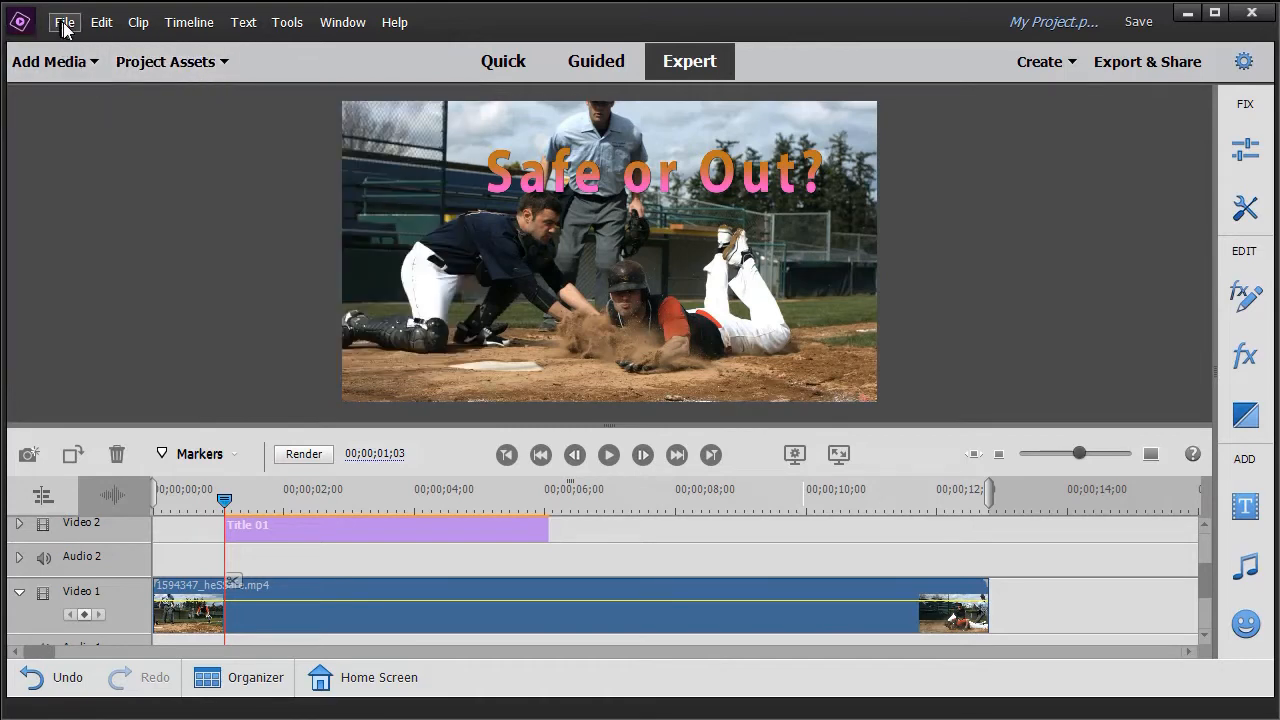
- Open the forest walk project, discarding changes to the baseball project
left_click(64, 22)
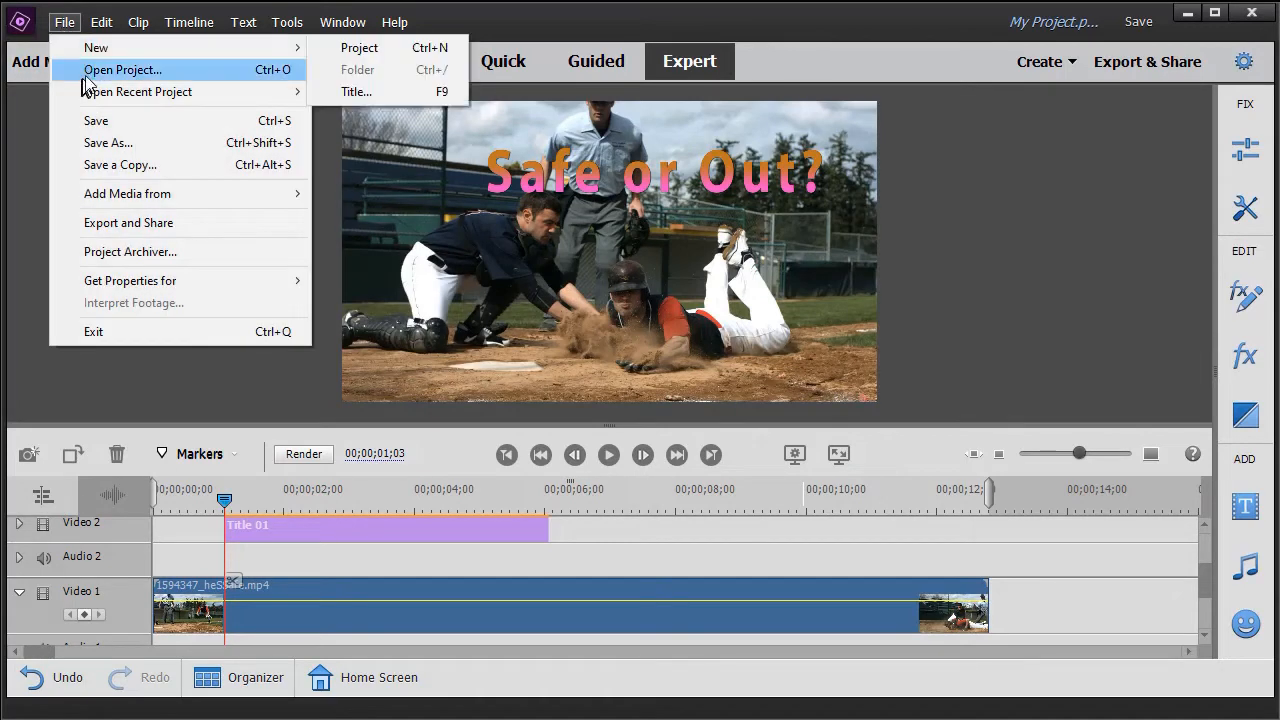
mouse_move(118, 80)
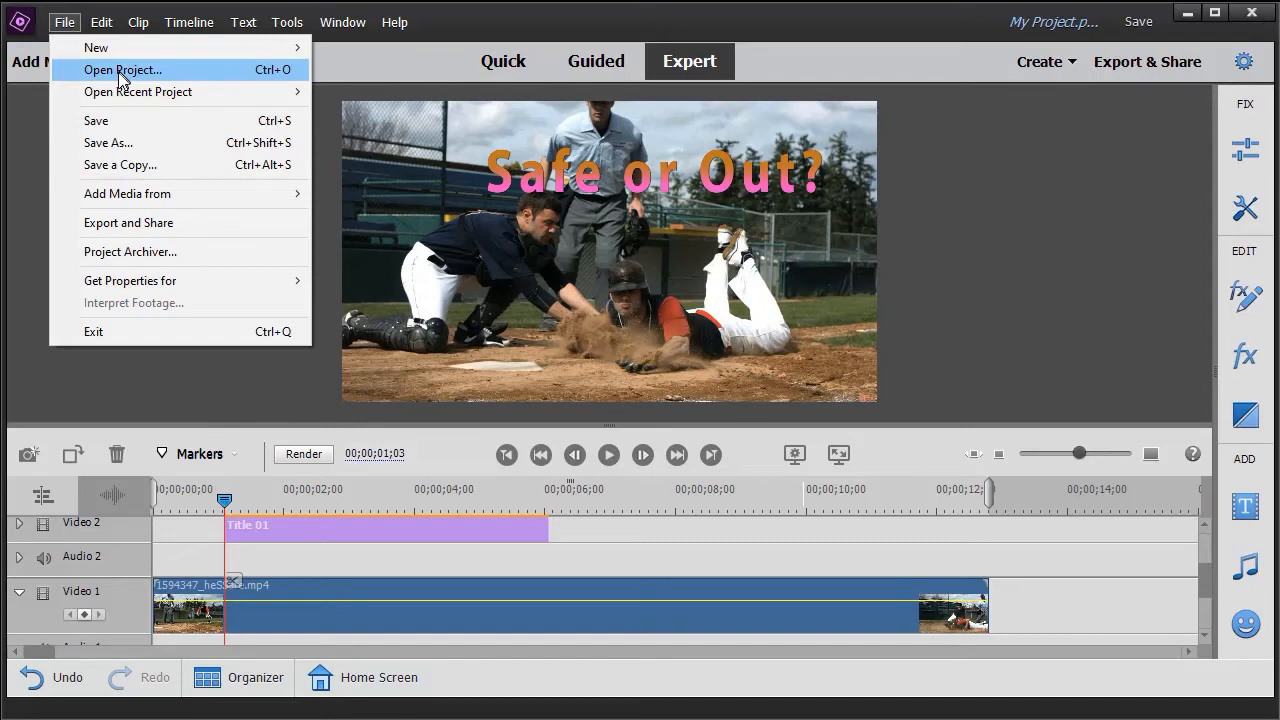
left_click(122, 68)
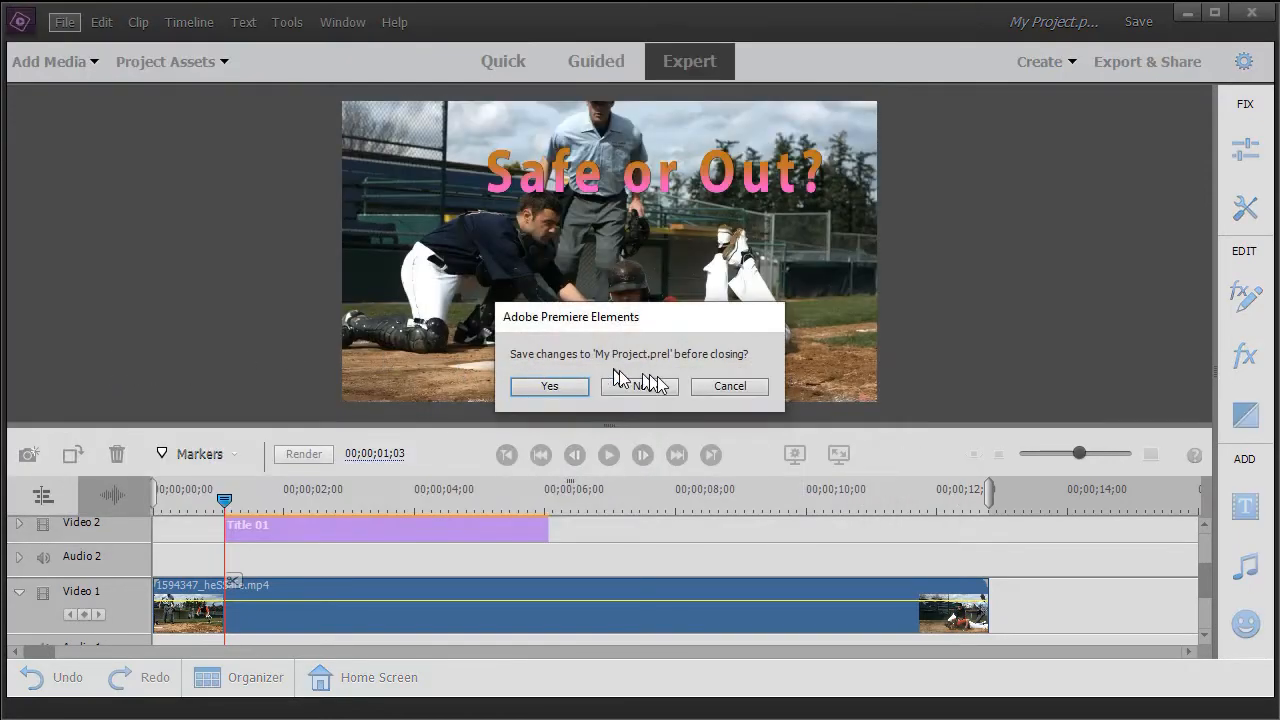
left_click(640, 386)
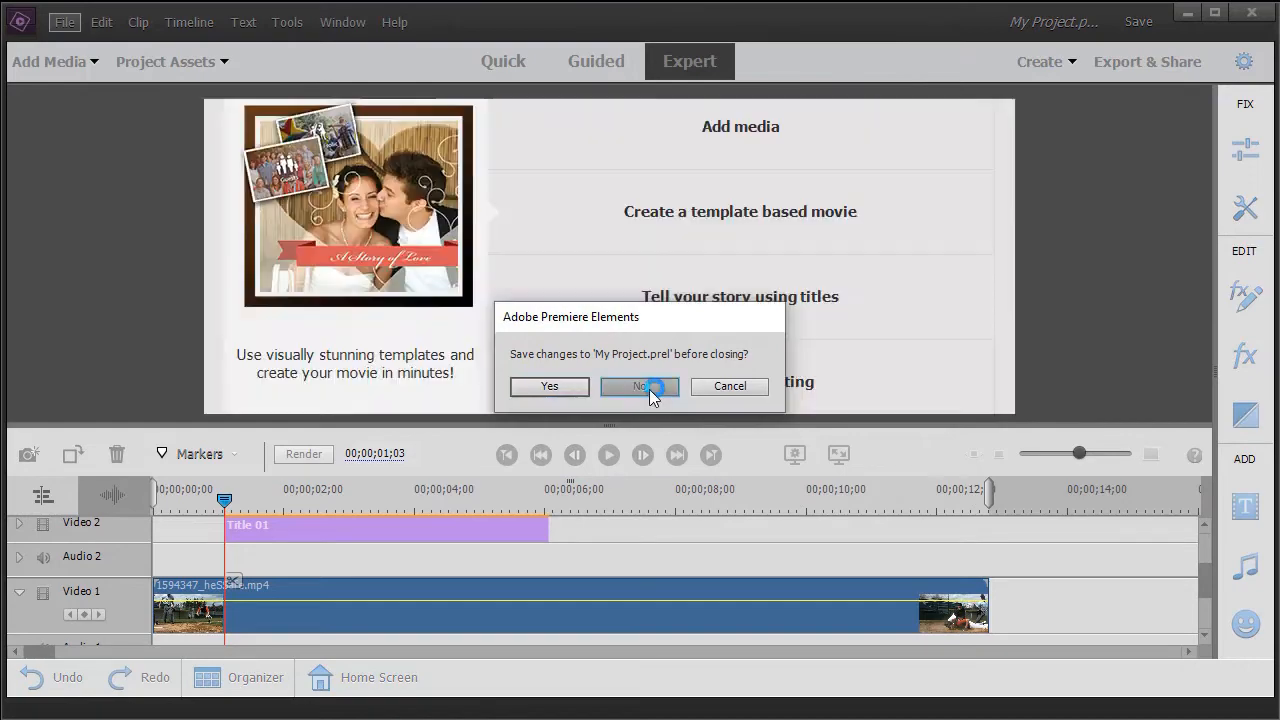
left_click(640, 386)
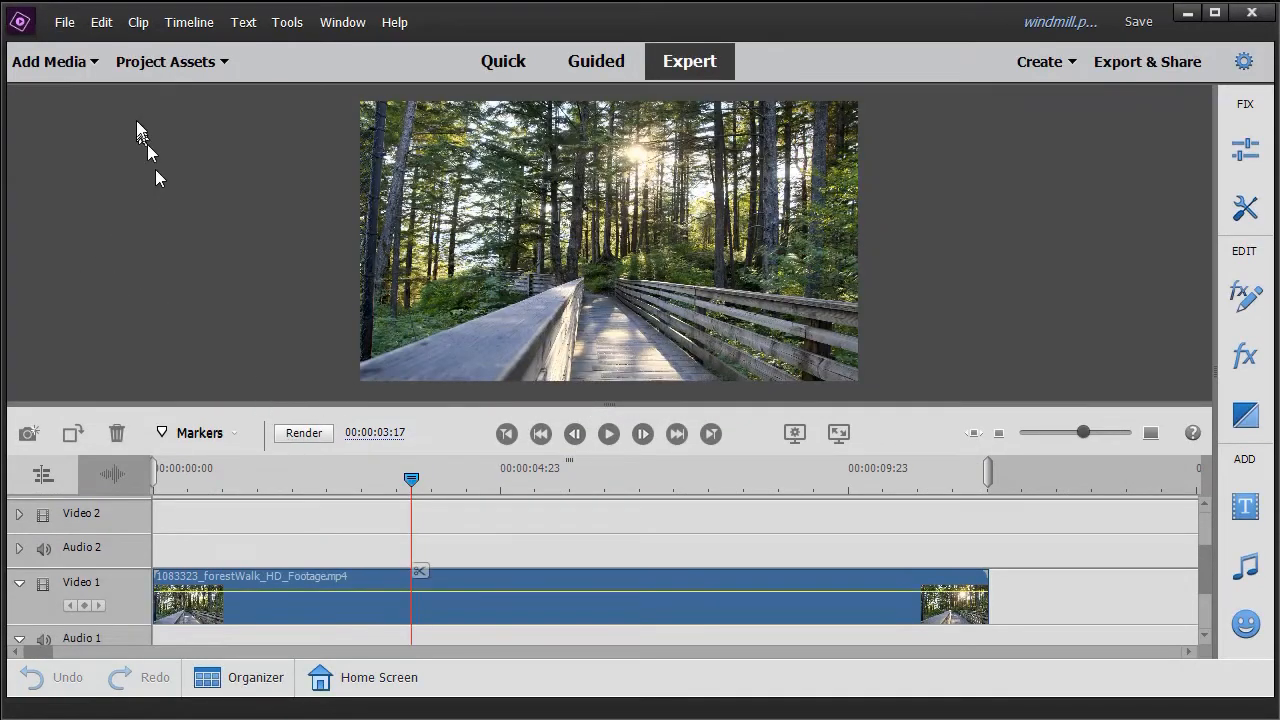
mouse_move(210, 76)
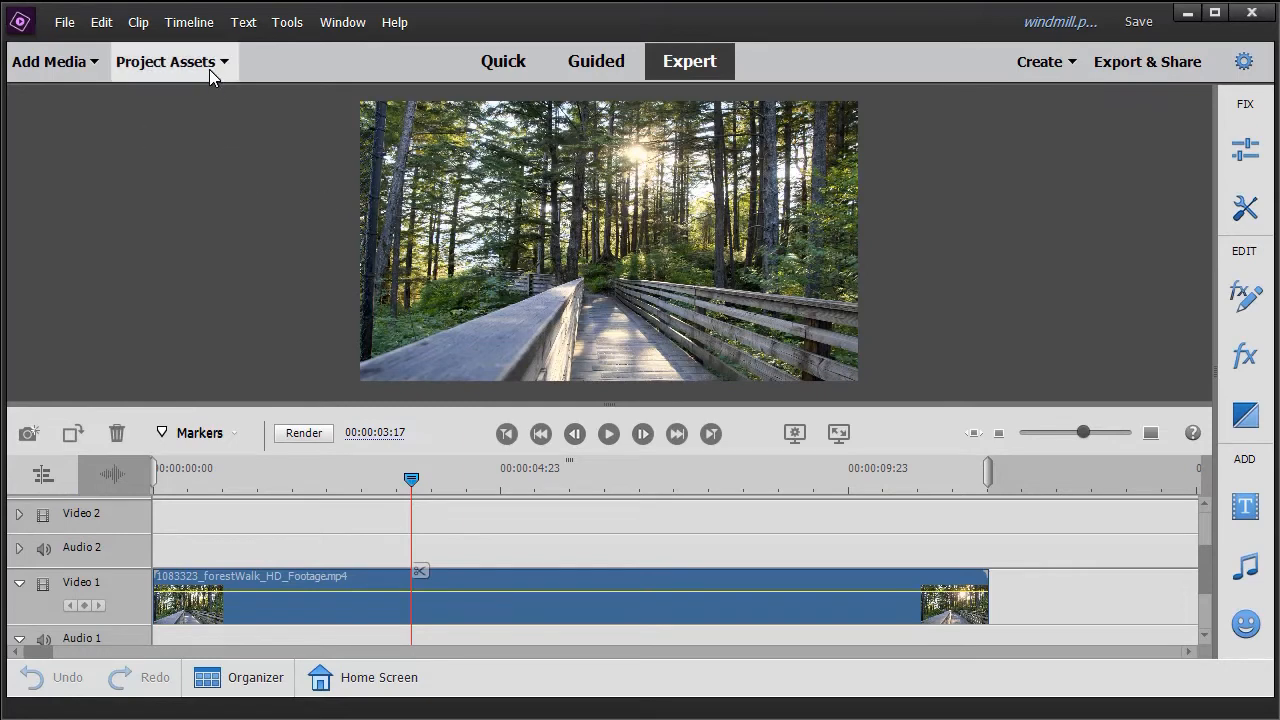
mouse_move(210, 76)
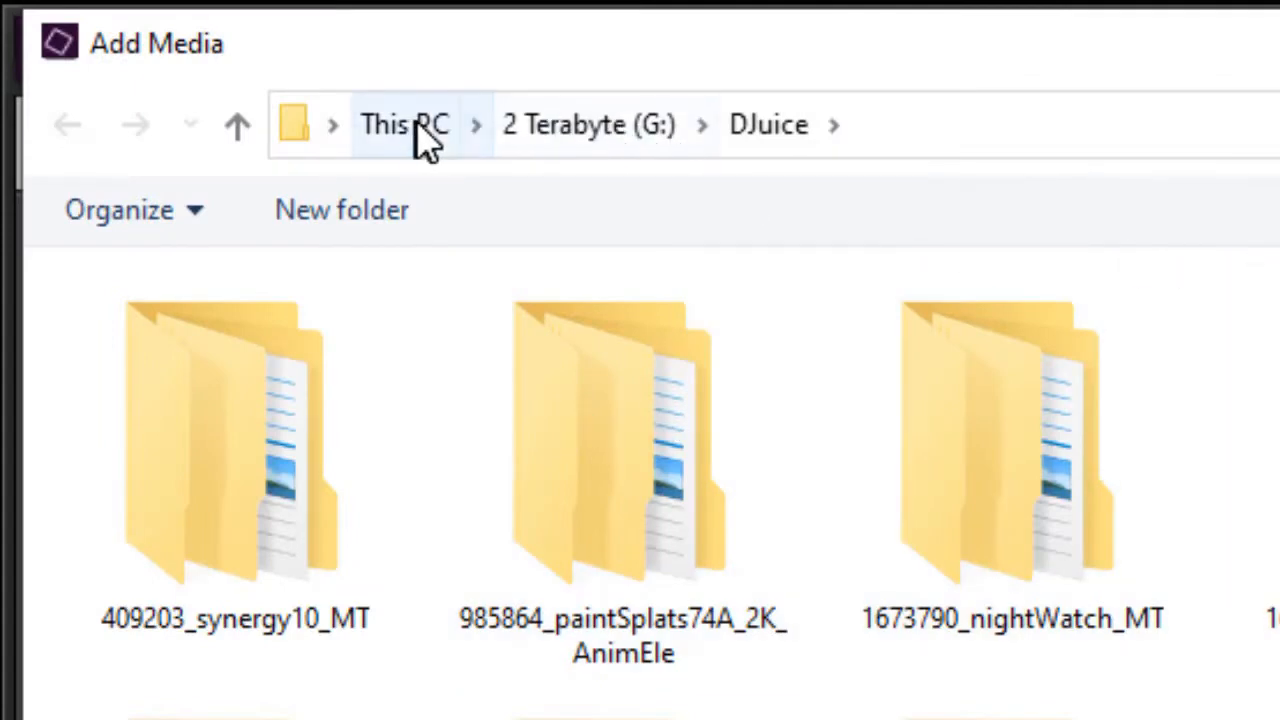
- Import my favorite.prtl from Pictures onto Video 2 and play it over the forest clip
left_click(404, 124)
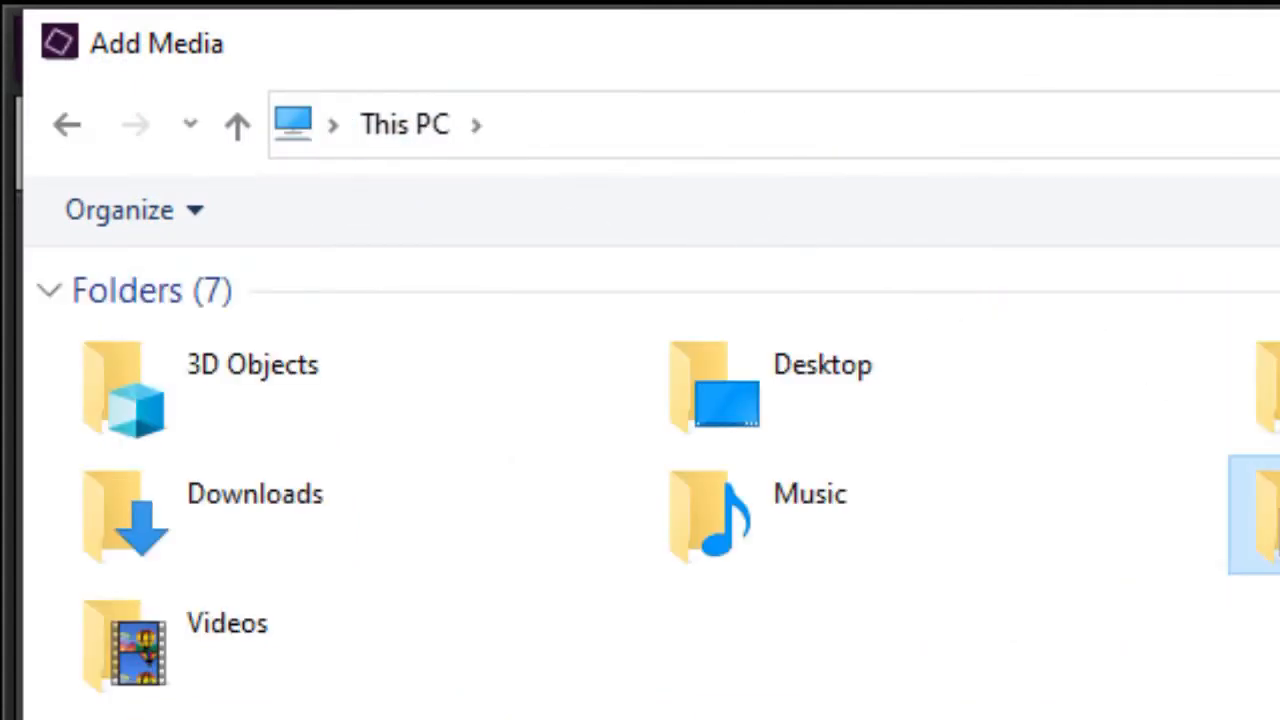
double_click(1260, 516)
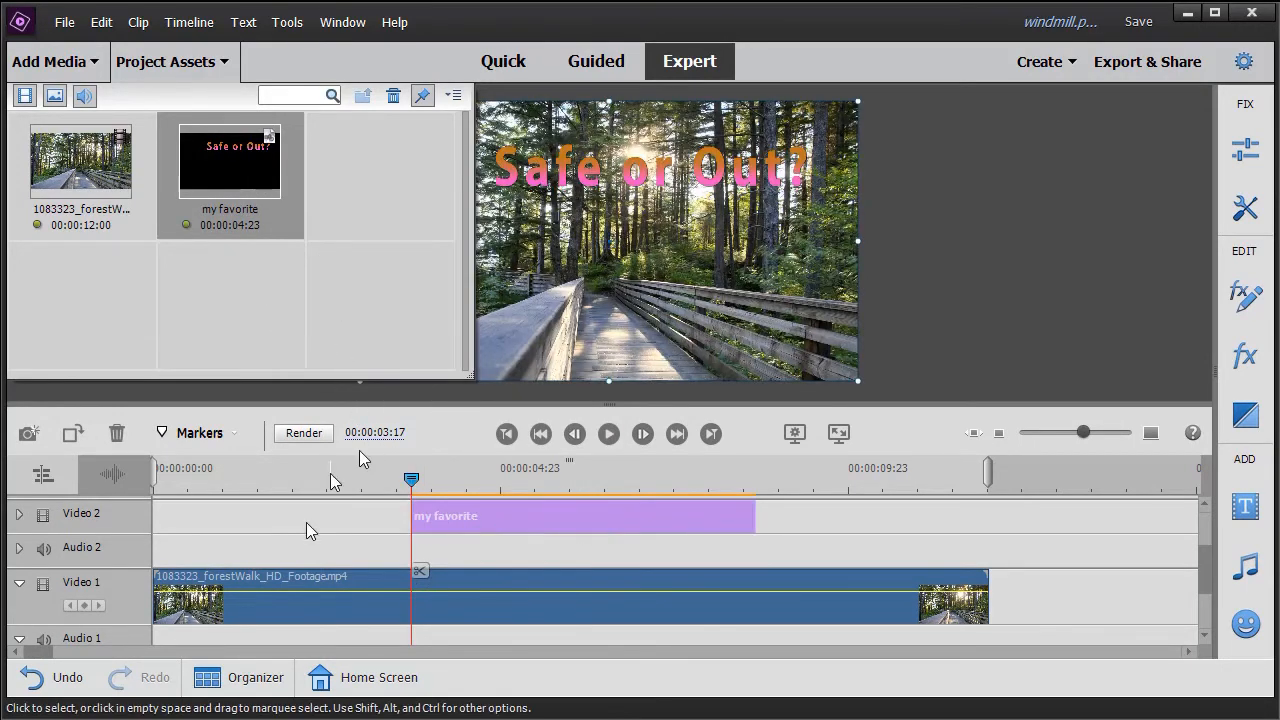
left_click(608, 432)
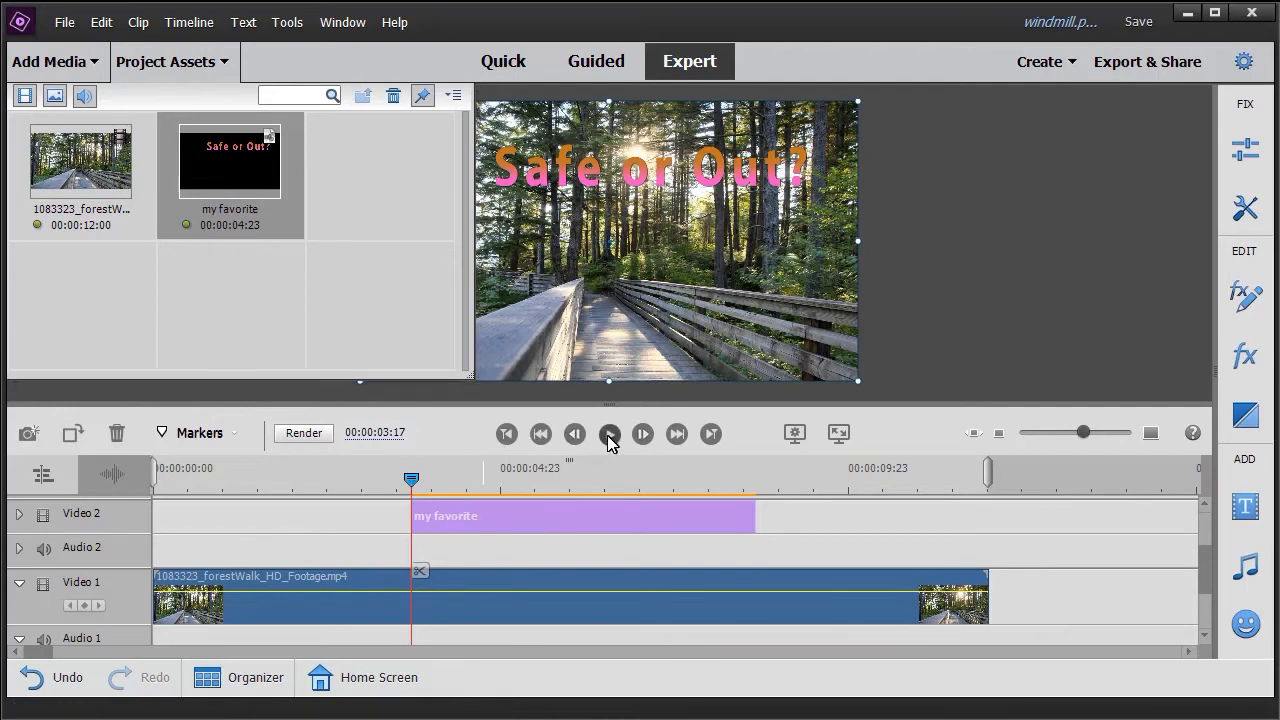
left_click(608, 432)
type("Forrest")
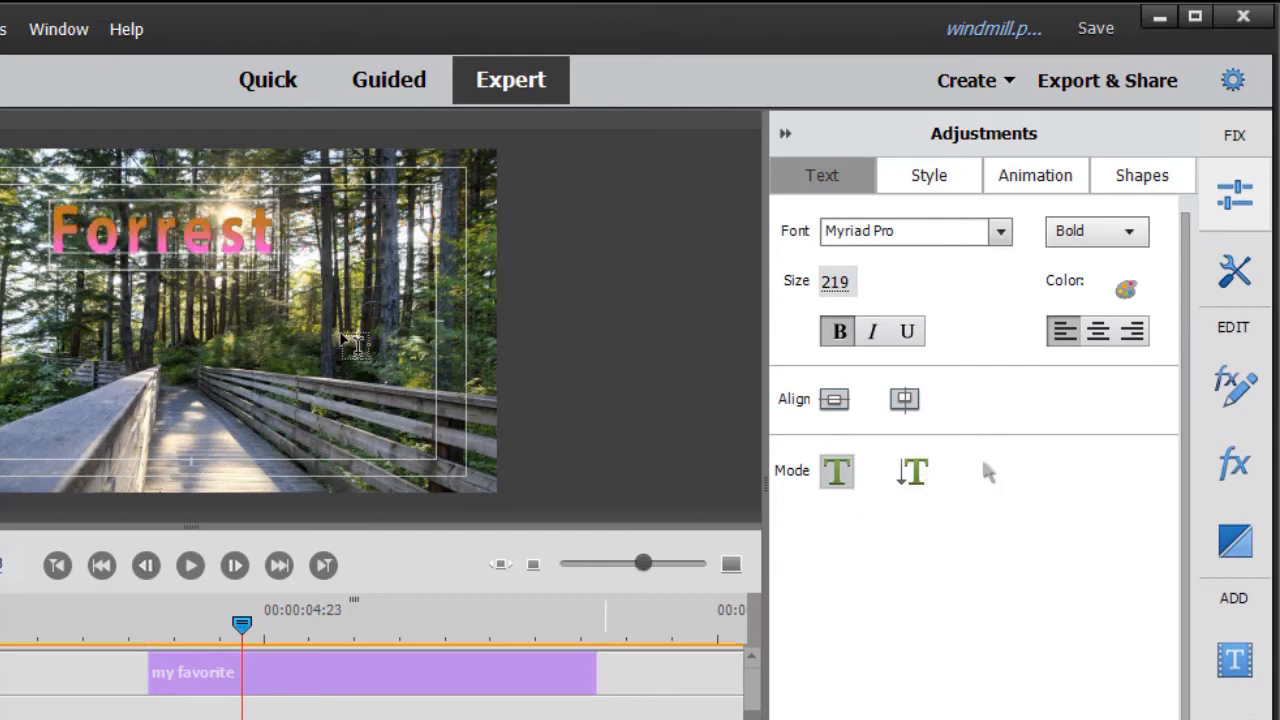
mouse_move(588, 364)
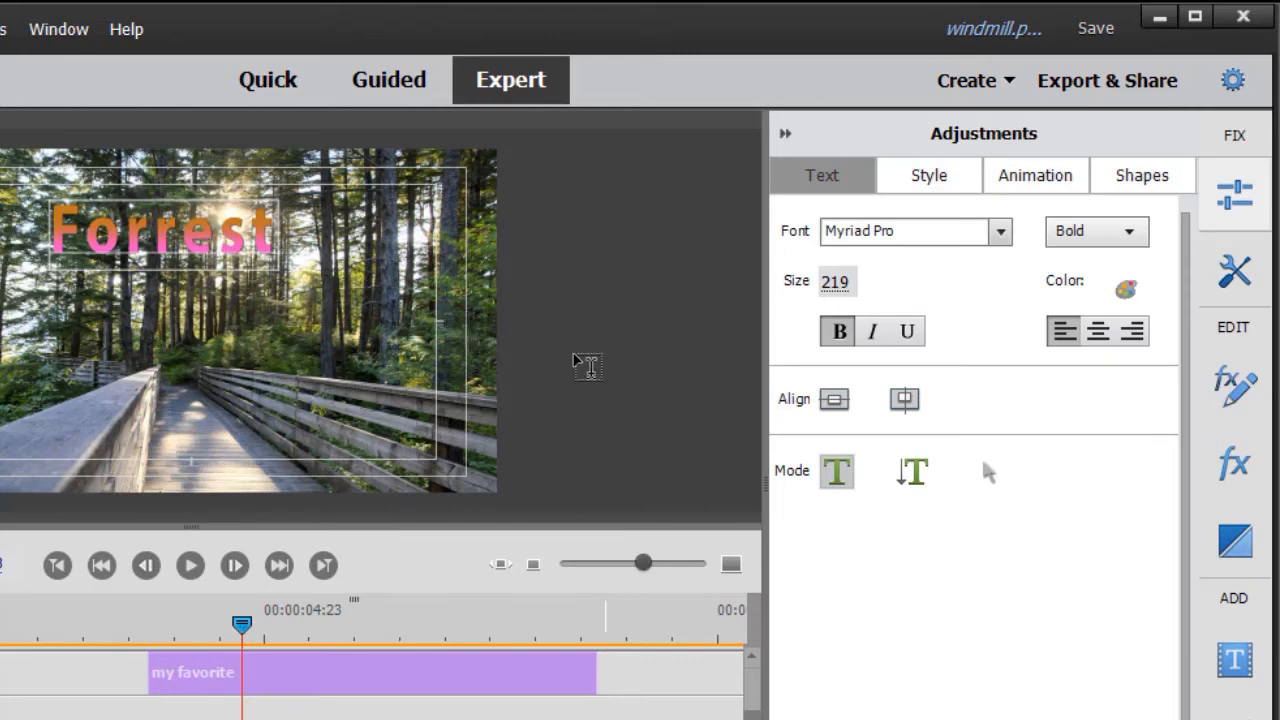
mouse_move(582, 364)
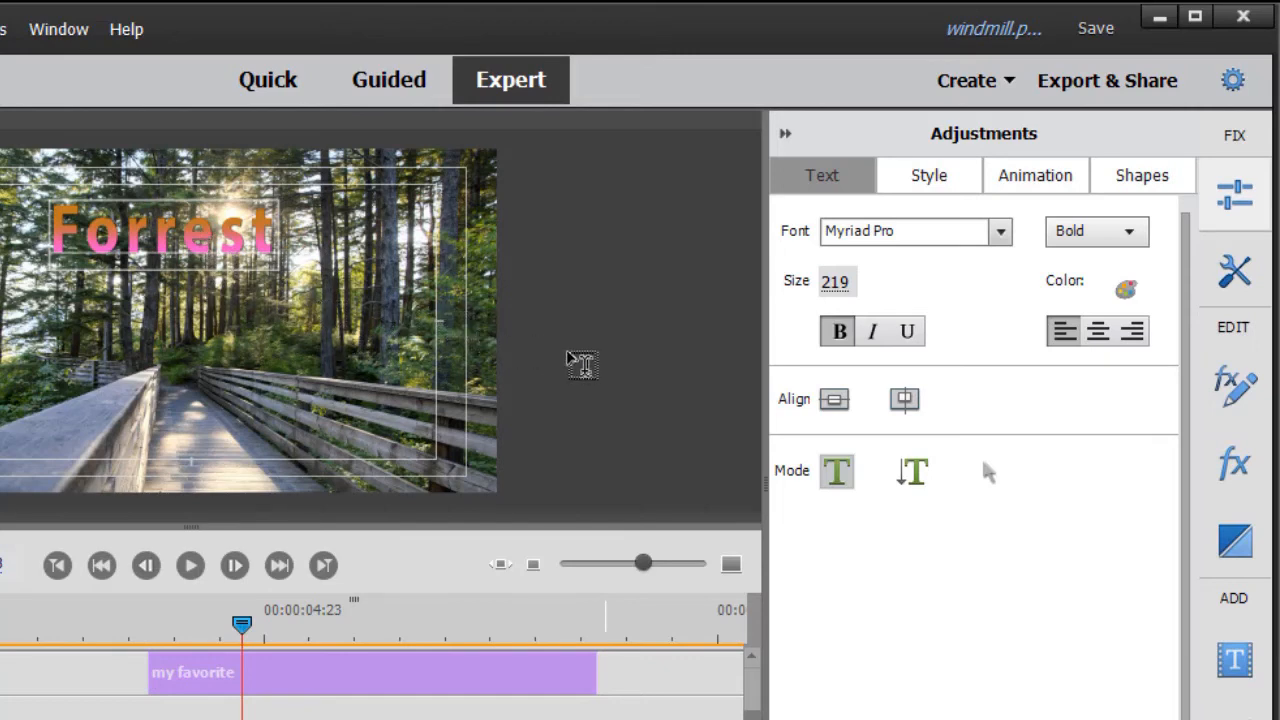